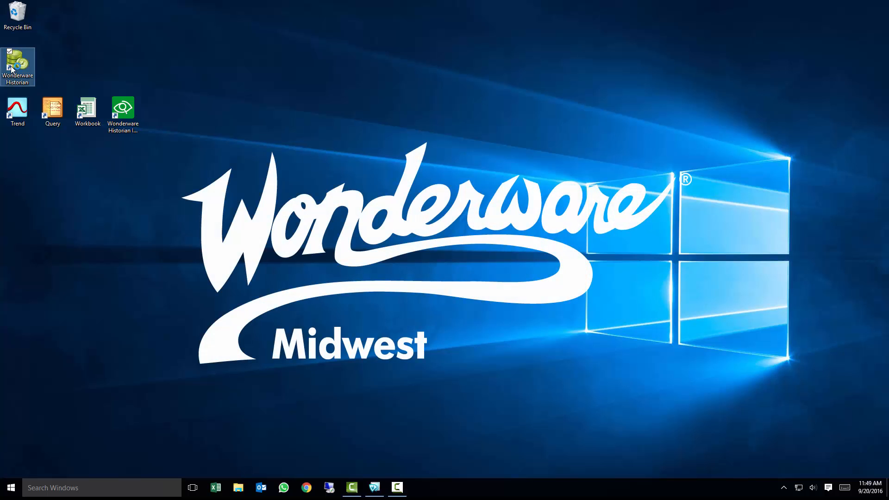
mouse_move(17, 65)
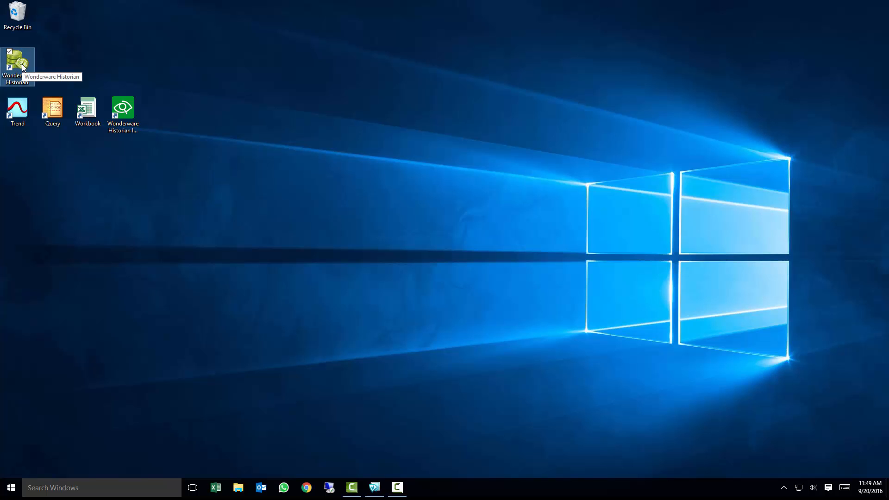
Launch the Historian console, review its status, and select IDAS - MILZ14 under Data Acquisition
double_click(17, 62)
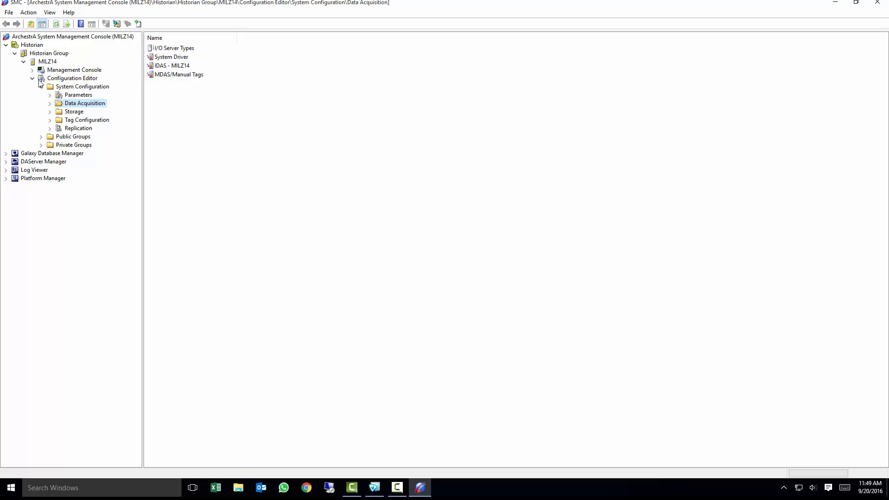
click(33, 69)
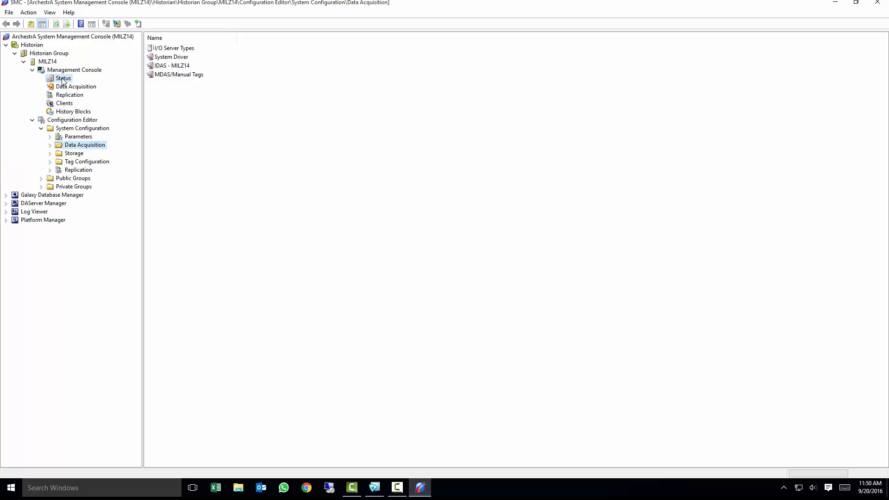
click(62, 77)
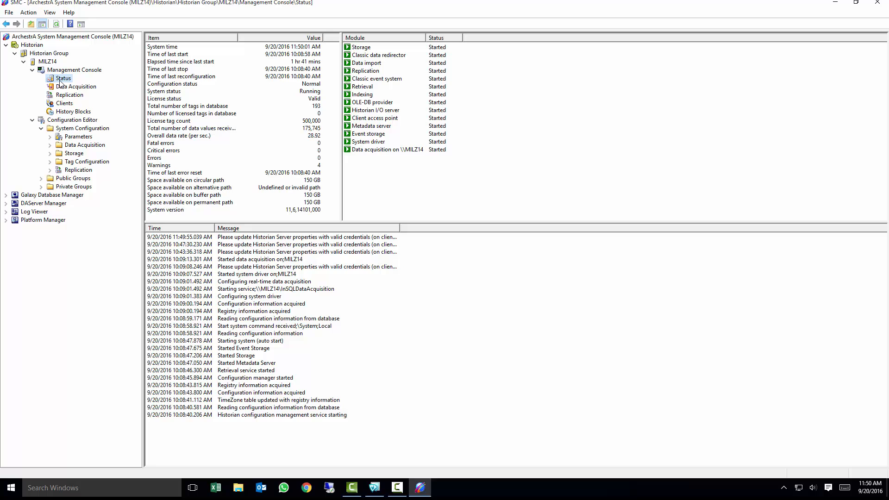
click(73, 119)
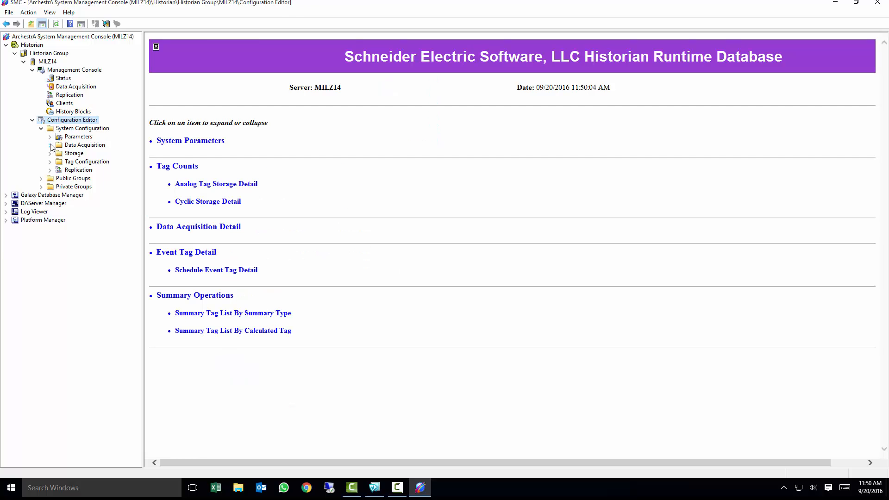
click(50, 144)
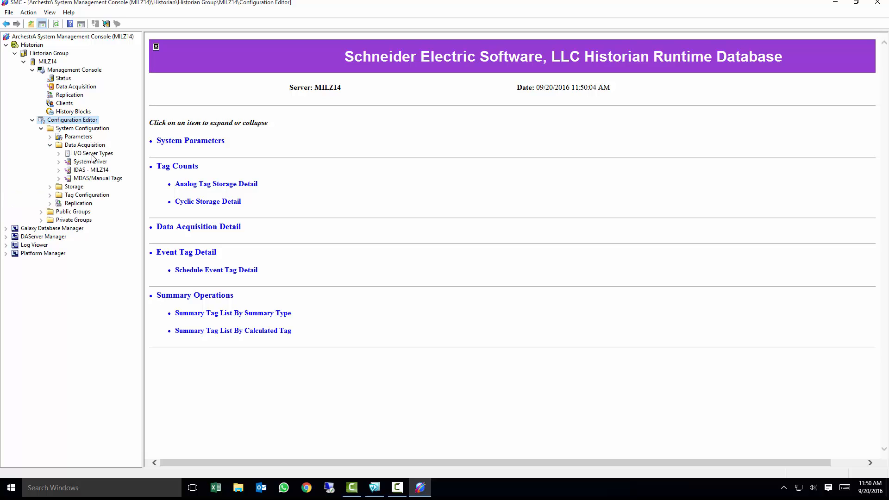
click(92, 170)
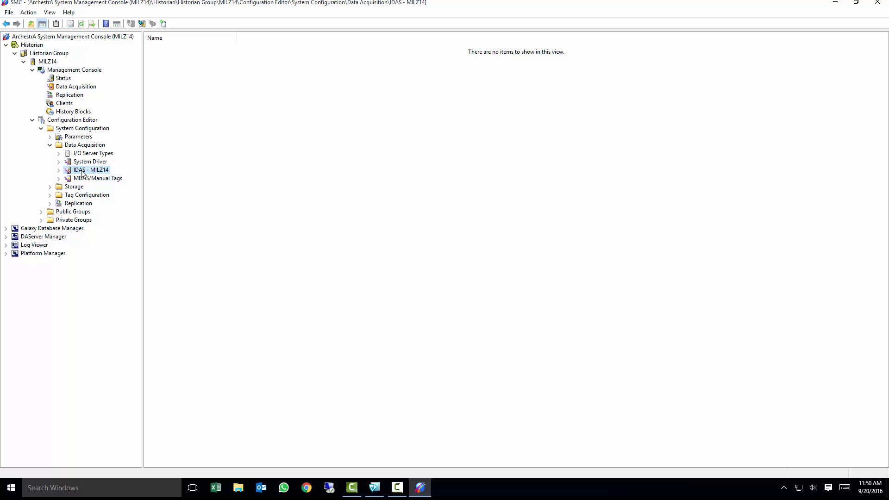
mouse_move(107, 172)
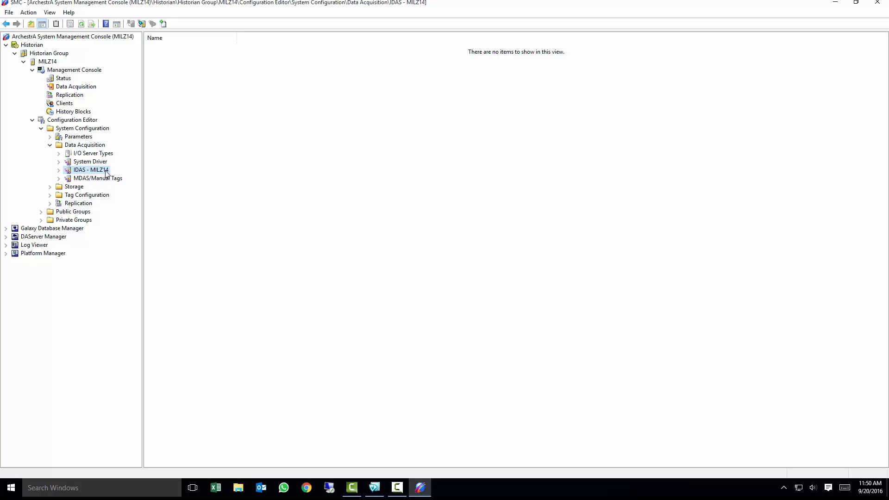
Create I/O server \\MILZ14\DASABCIP with location MILZ14 and type DASABCIP
right_click(89, 170)
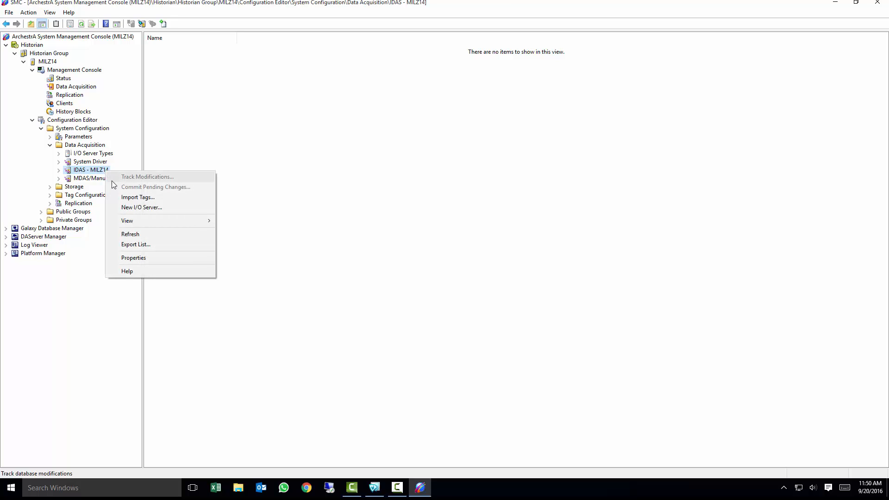
mouse_move(140, 210)
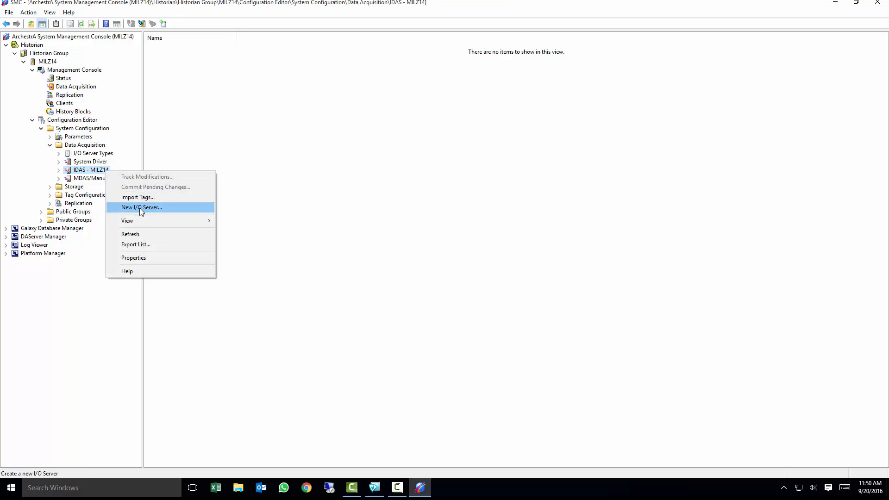
click(141, 207)
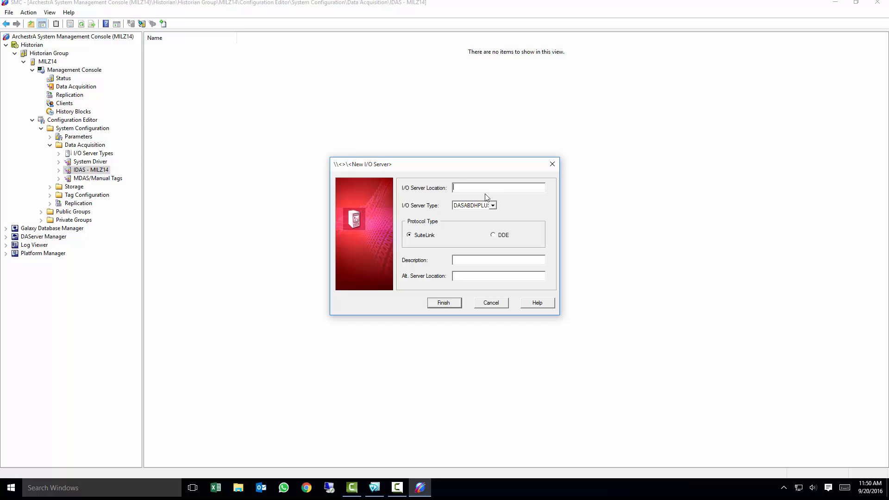
text(MILZ14)
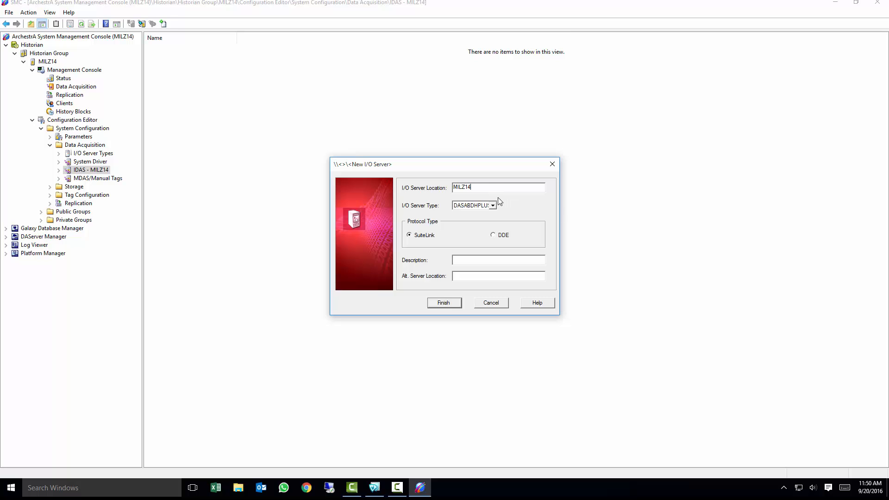
mouse_move(495, 207)
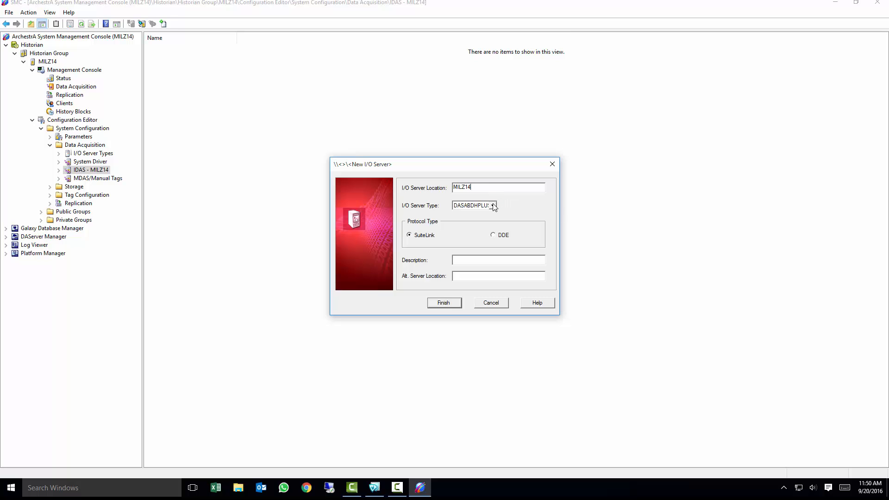
click(493, 205)
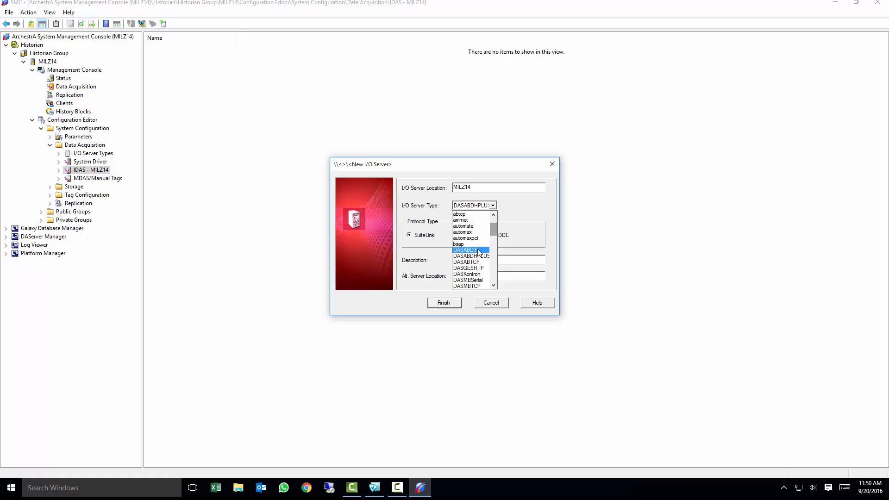
click(465, 250)
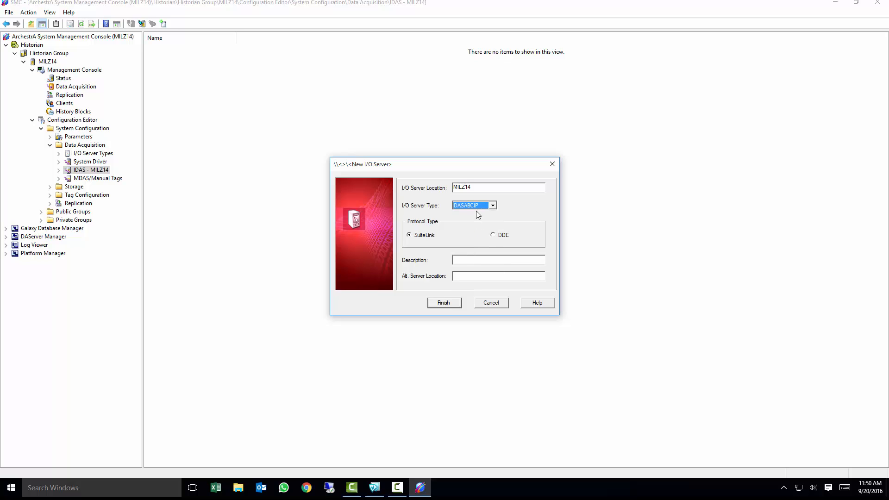
mouse_move(470, 254)
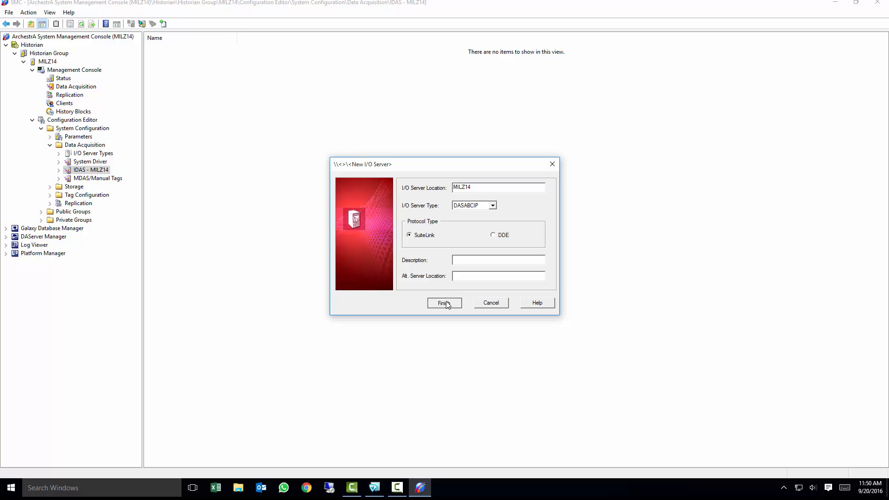
click(444, 303)
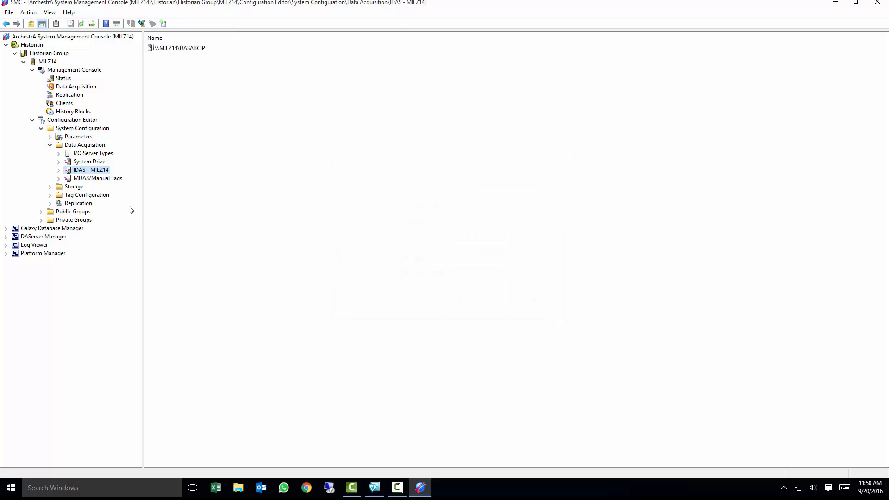
Browse ArchestrA.DASABCIP.5 configuration to the Logix controller's device groups, then reselect \\MILZ14\DASABCIP
click(58, 170)
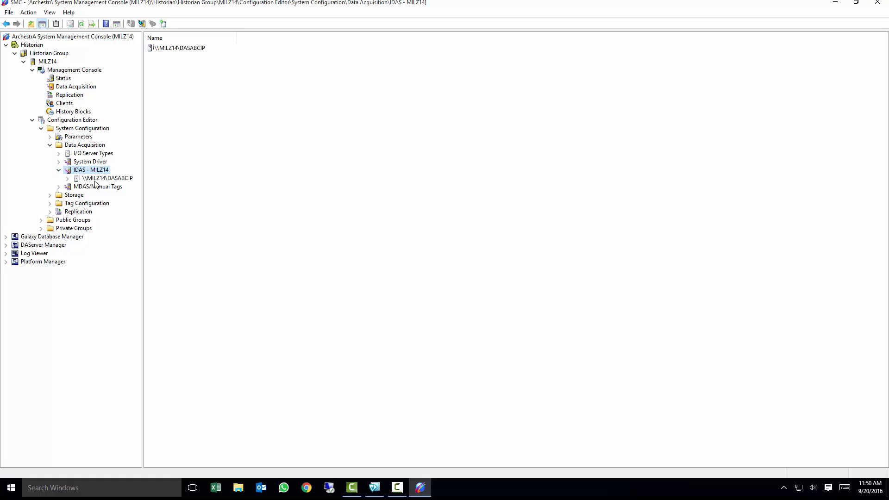
click(107, 177)
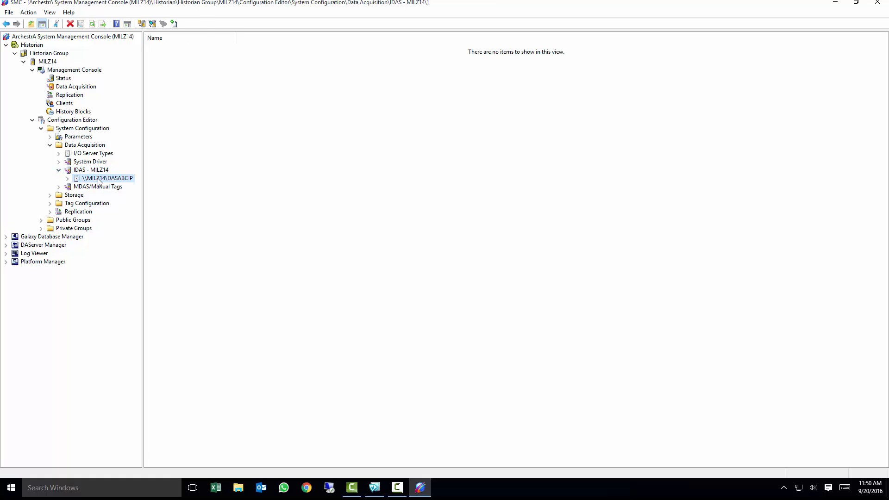
click(5, 245)
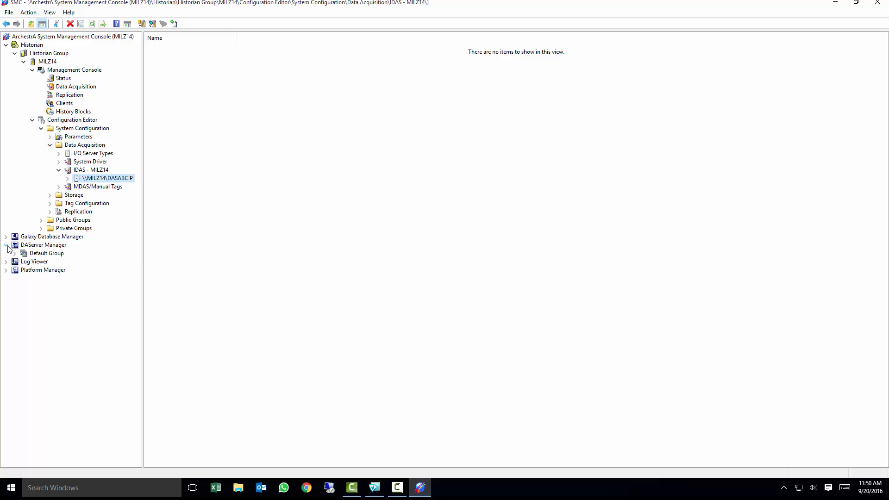
click(5, 244)
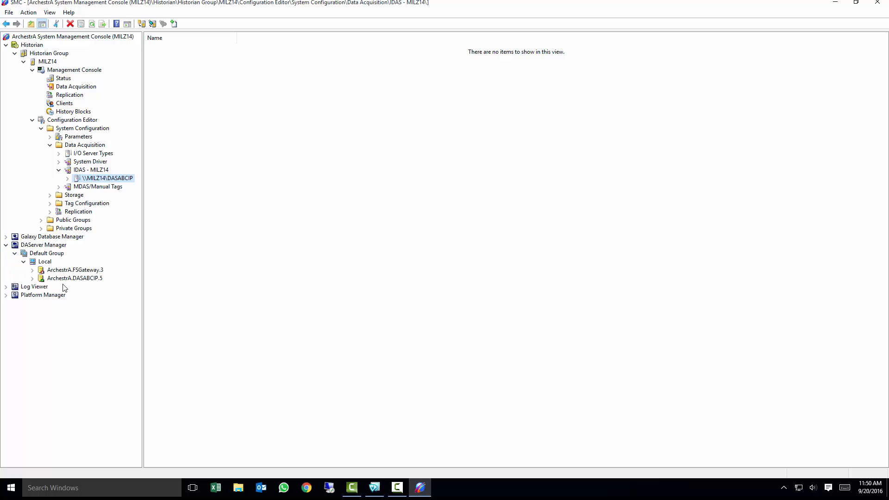
click(32, 278)
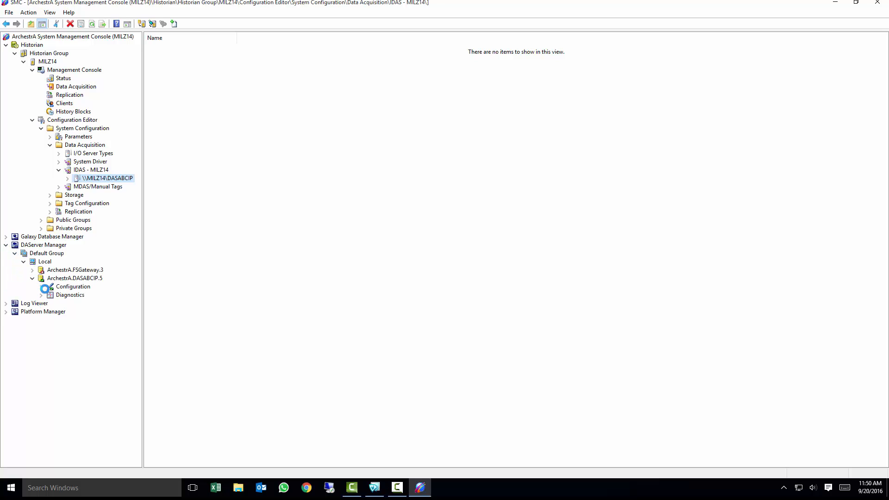
click(41, 286)
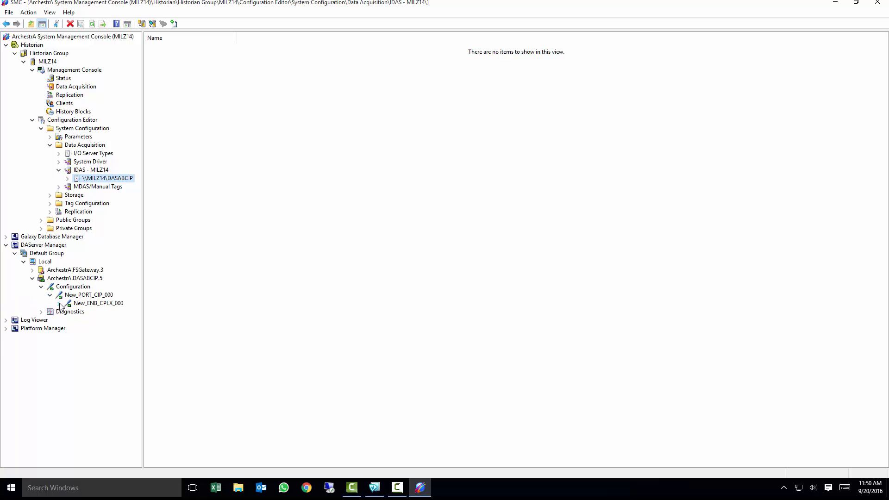
click(59, 304)
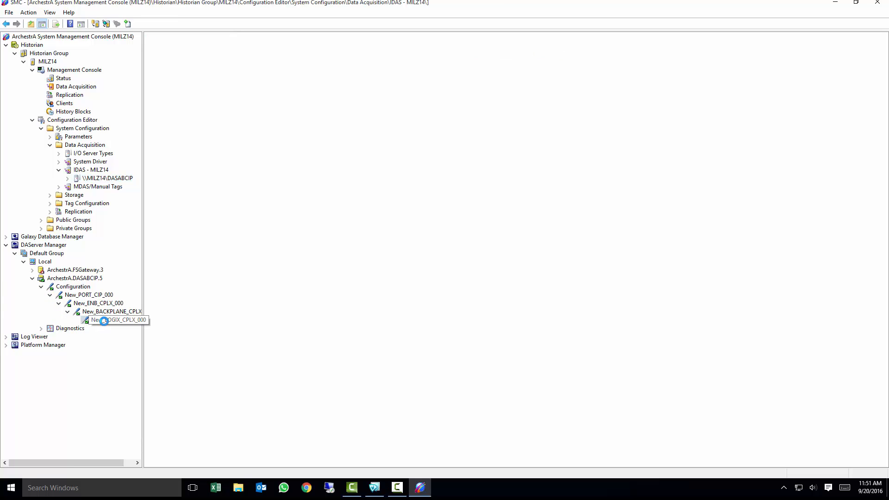
click(117, 320)
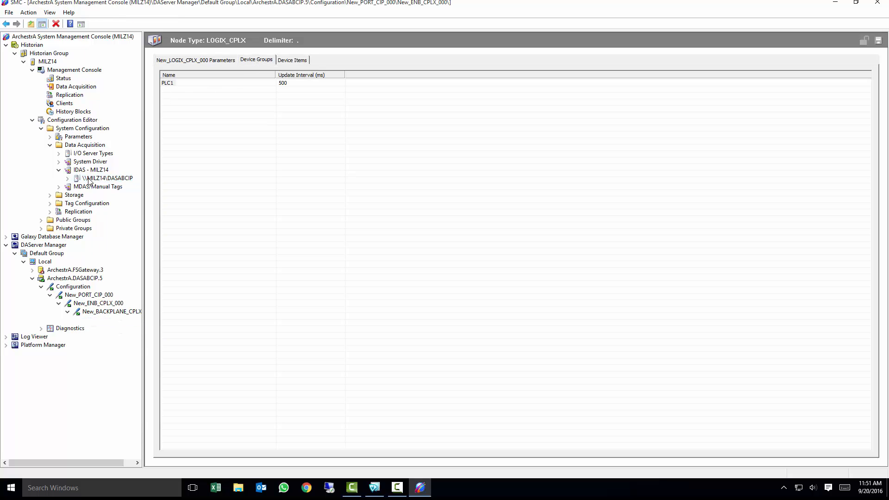
click(109, 178)
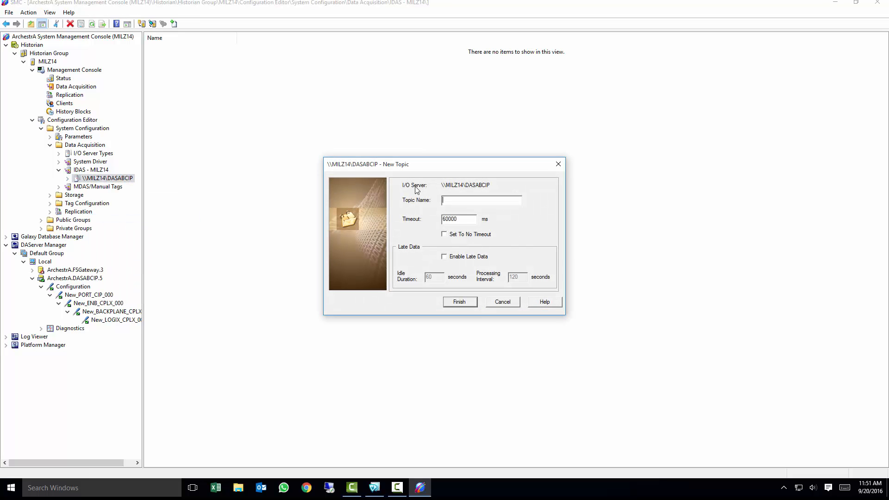
Name the new topic PLC1 and expand \\MILZ14\DASABCIP to show it
text(wtLC)
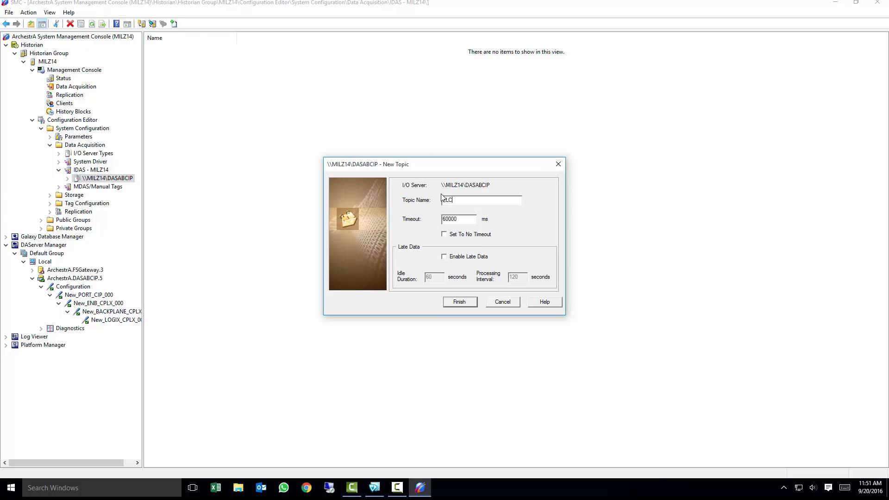
text(1)
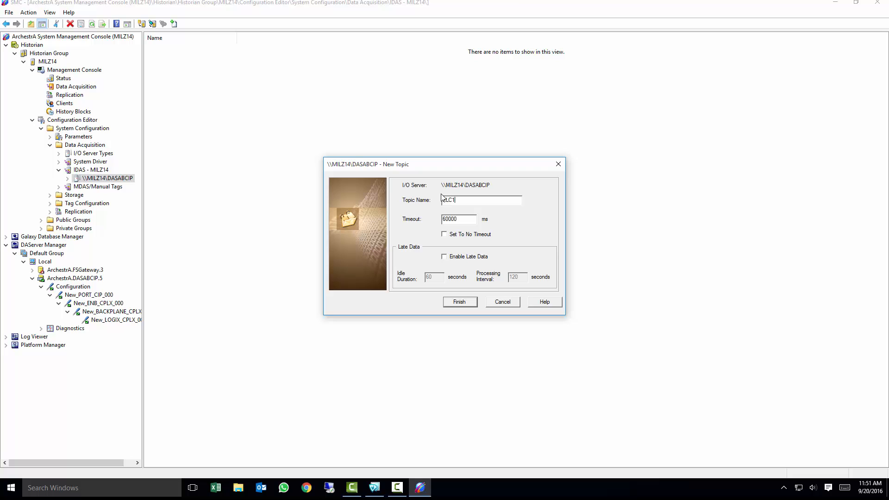
text(PLC1)
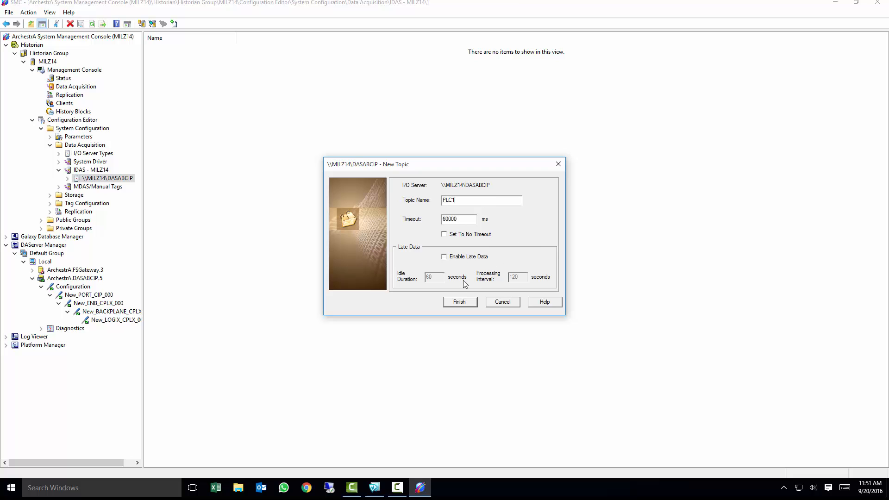
click(460, 301)
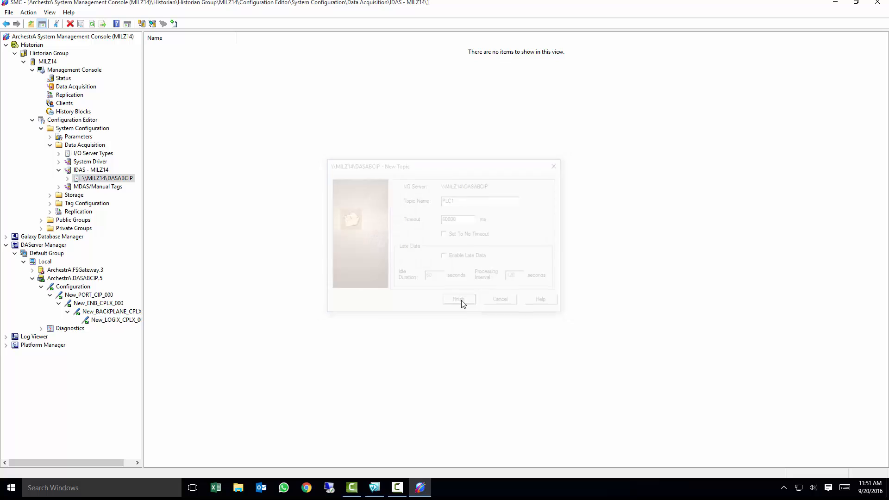
click(458, 299)
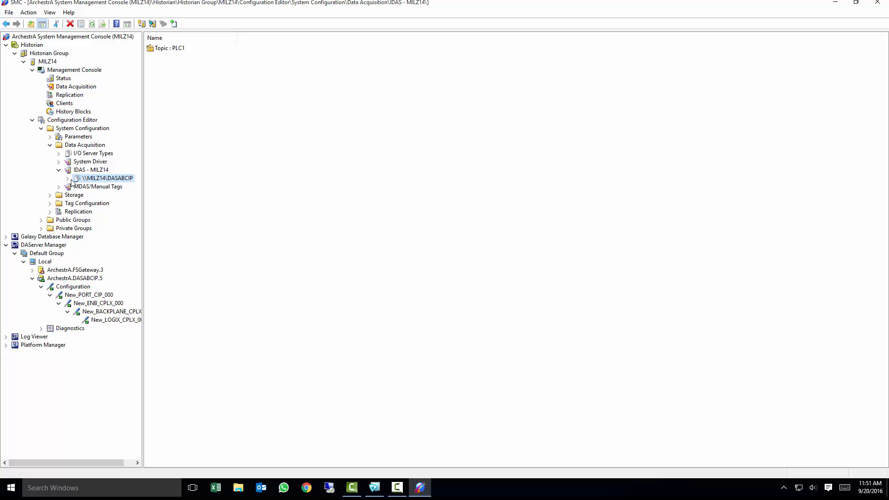
Start a new analog tag on topic PLC1 named tank_level
click(107, 186)
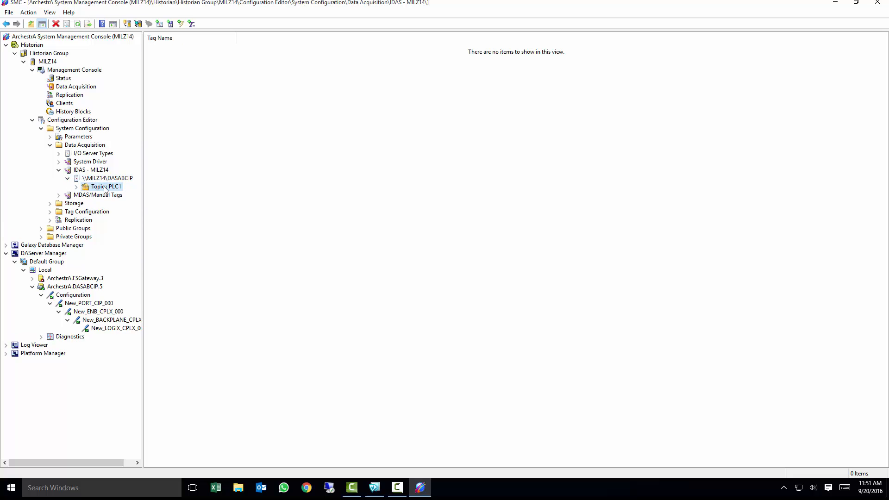
right_click(105, 186)
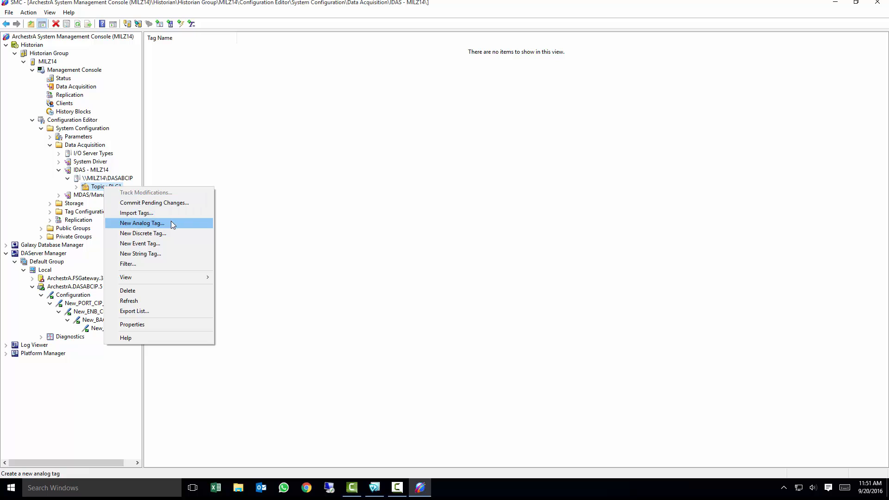
click(142, 223)
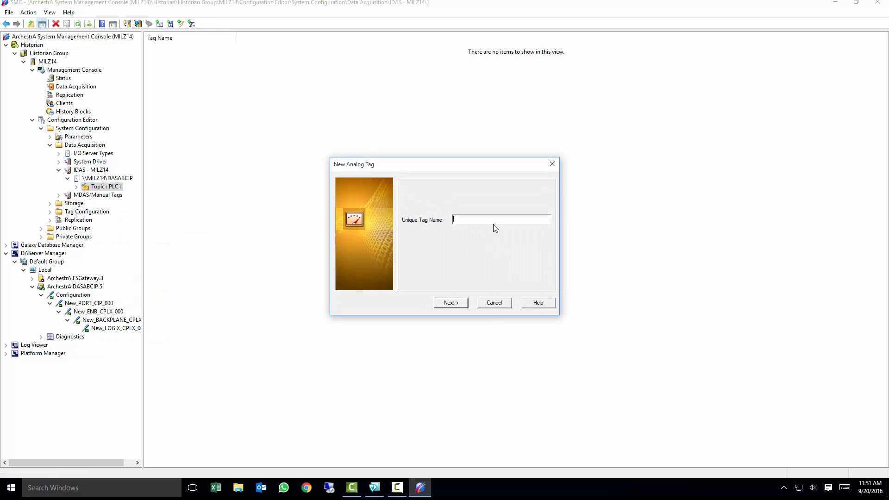
mouse_move(501, 228)
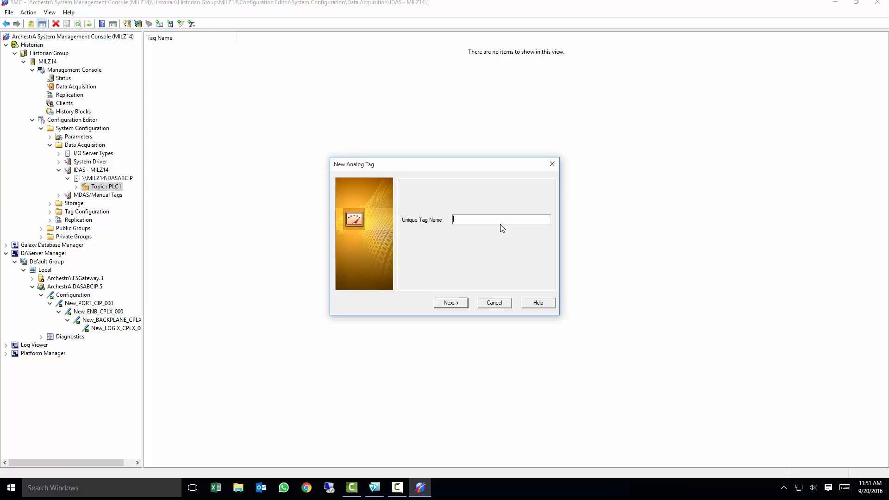
click(500, 220)
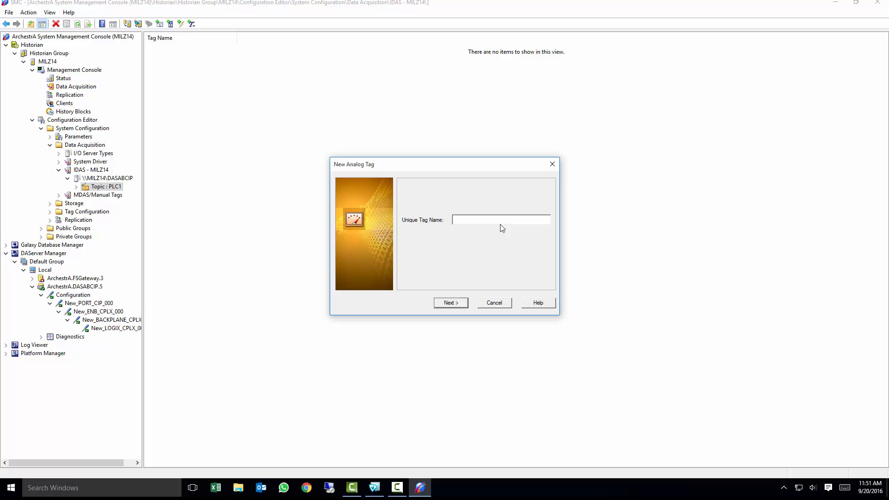
text(tank_)
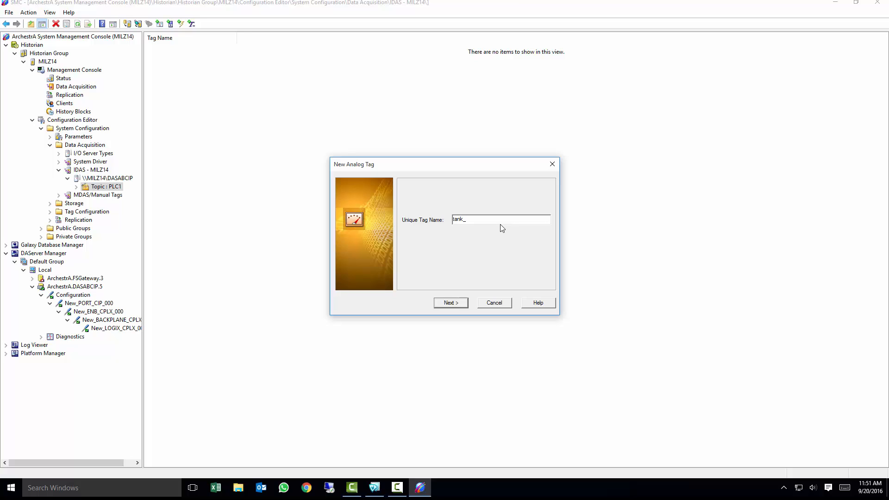
text(level)
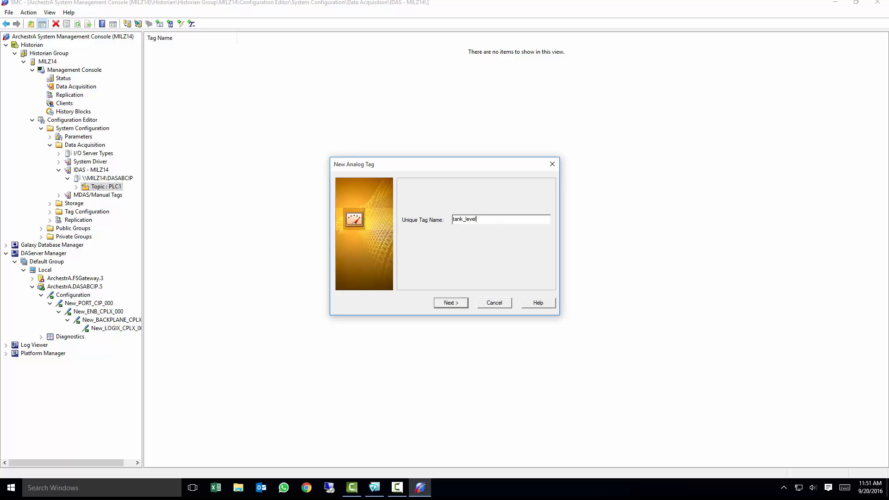
click(450, 303)
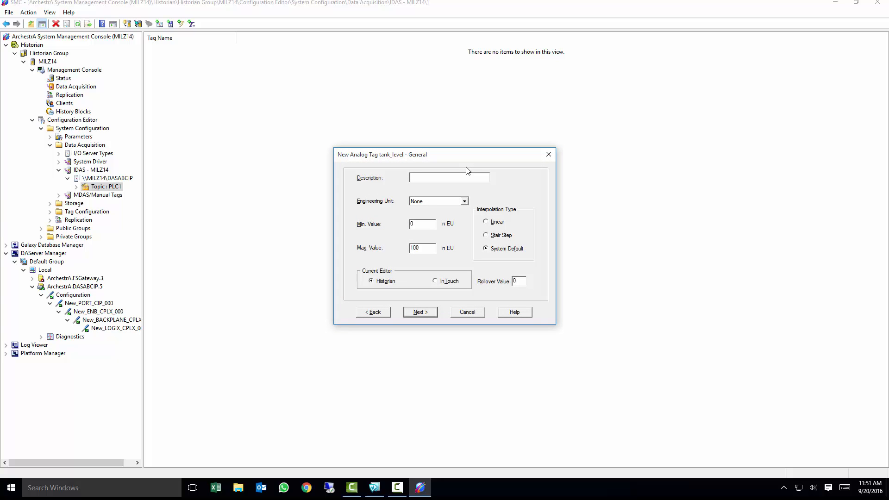
Describe it as 'tank level in gal 0 - 1000', with unit gal and max value 1000
text(tank level in)
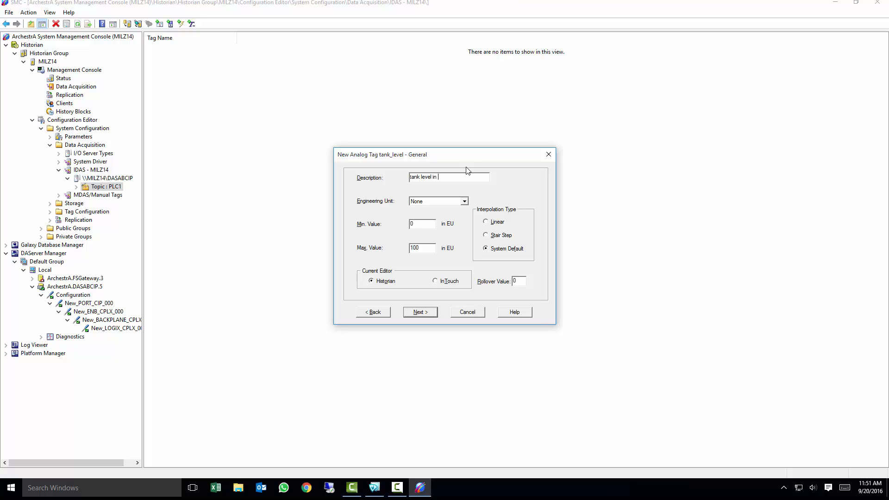
text(gal)
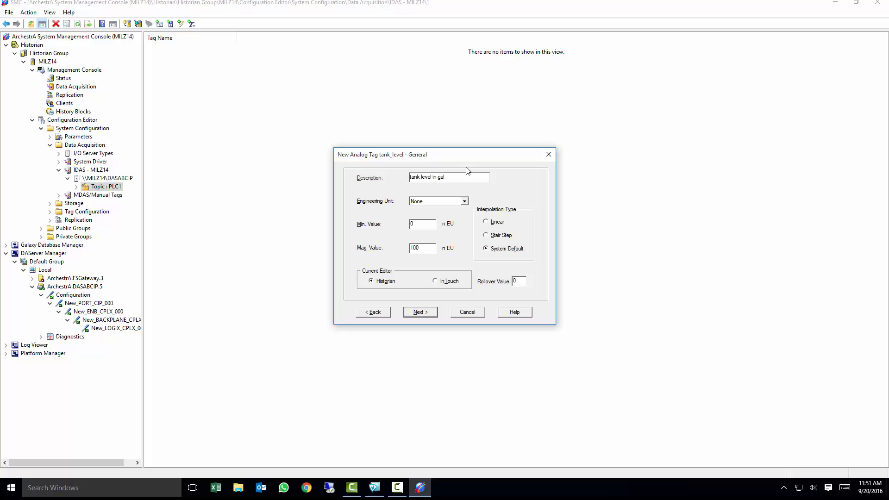
text(0 - 1000)
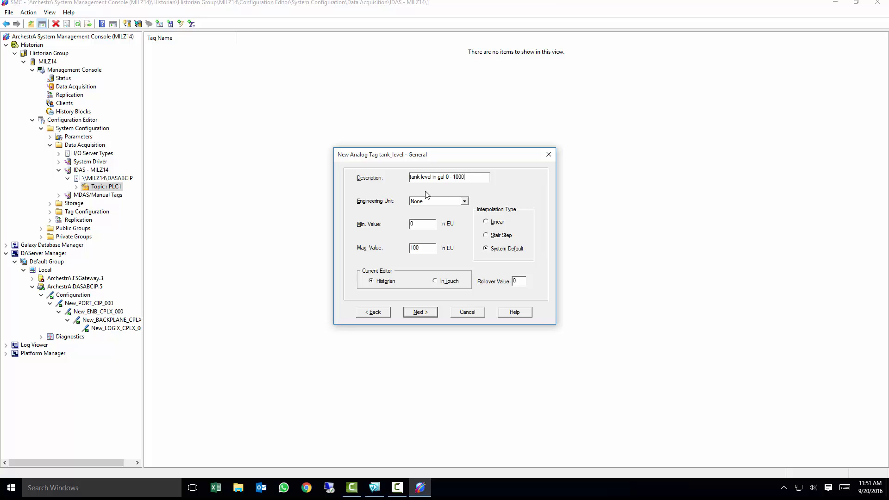
click(464, 201)
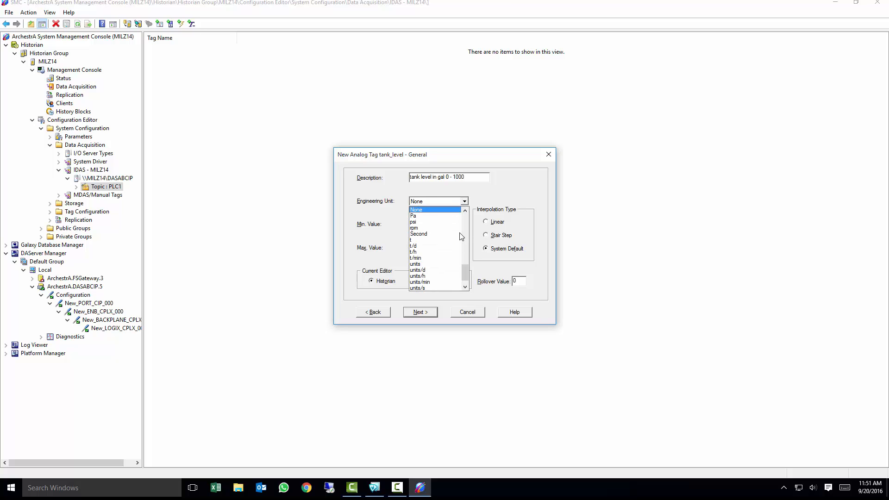
scroll(down, 3)
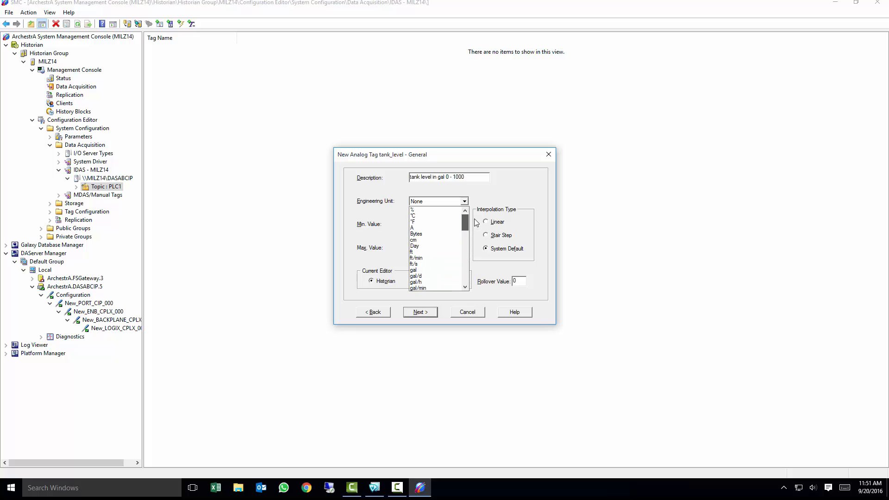
click(435, 259)
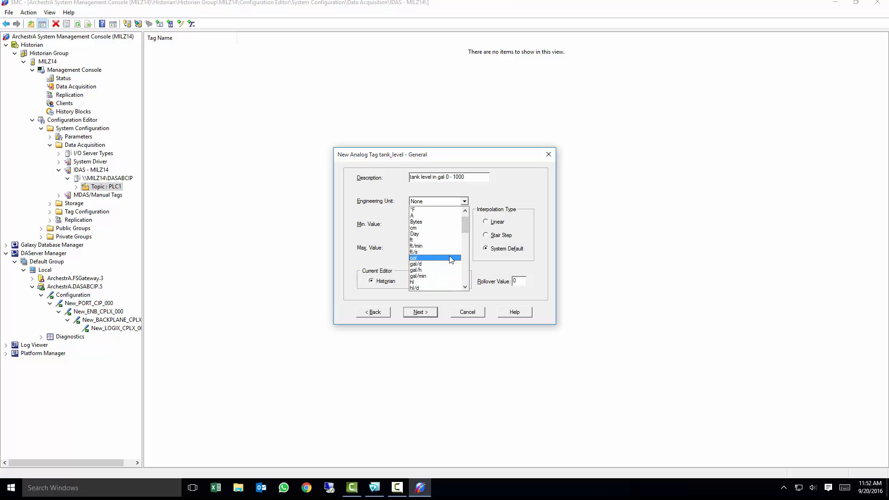
click(414, 258)
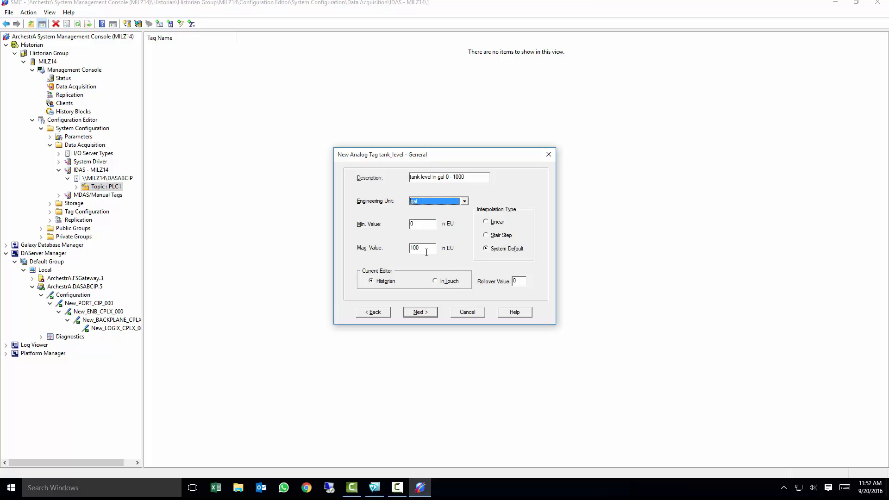
text(1000)
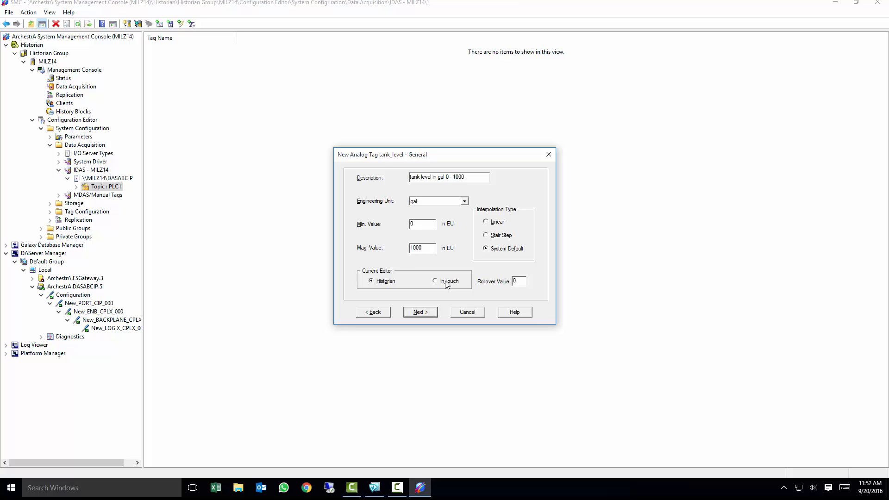
mouse_move(432, 317)
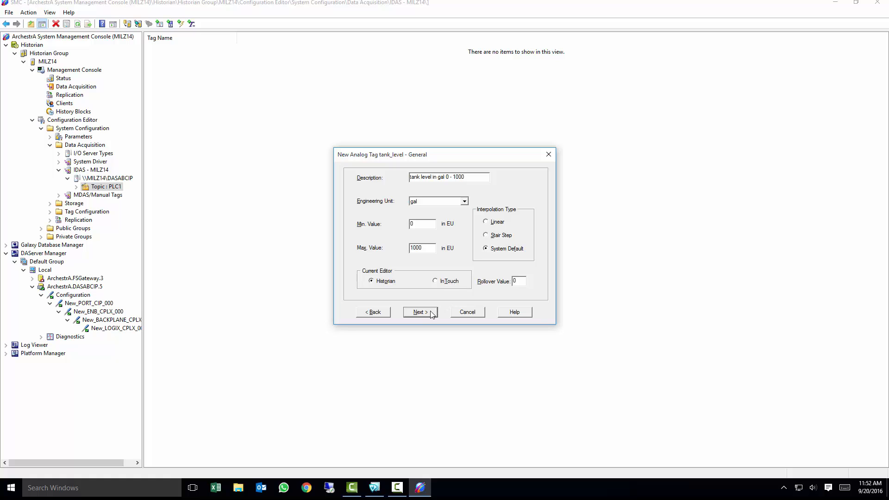
mouse_move(427, 315)
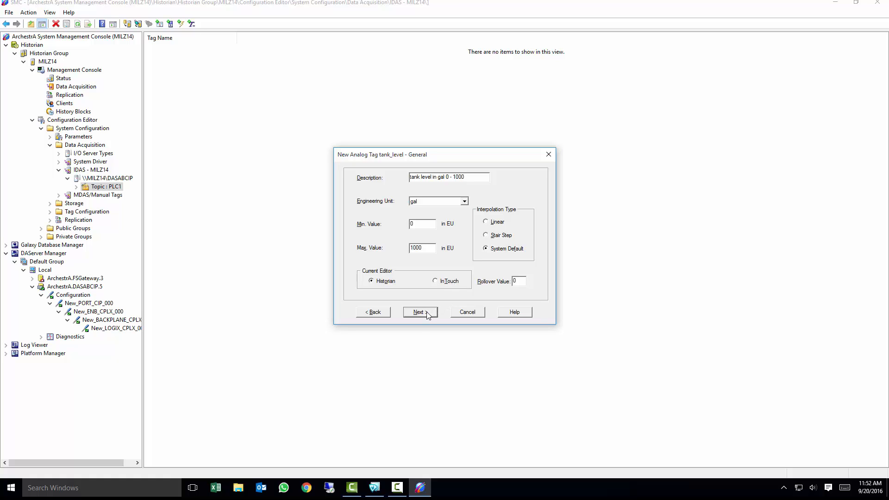
On the Acquisition page, enter tank_level as the item name
click(419, 312)
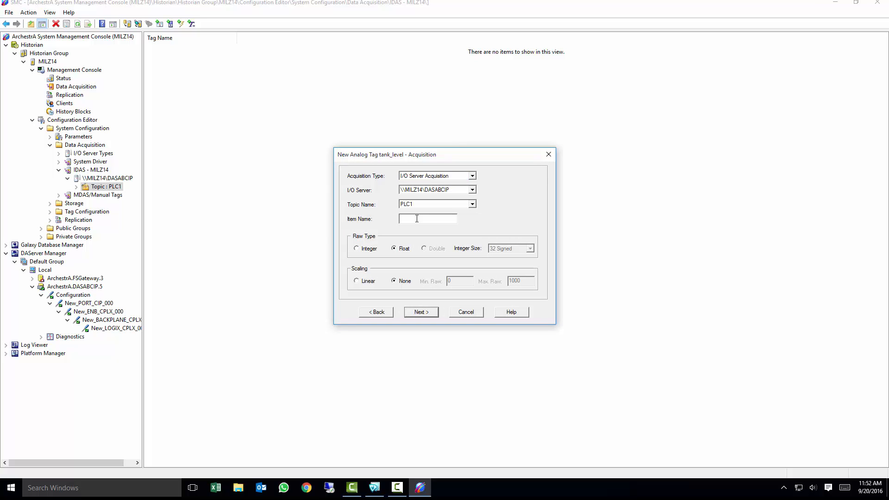
text(tank_lev)
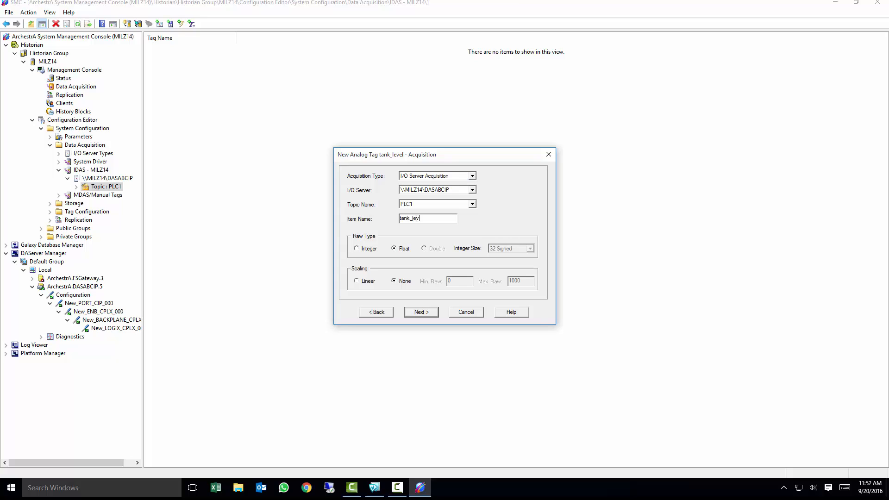
mouse_move(426, 282)
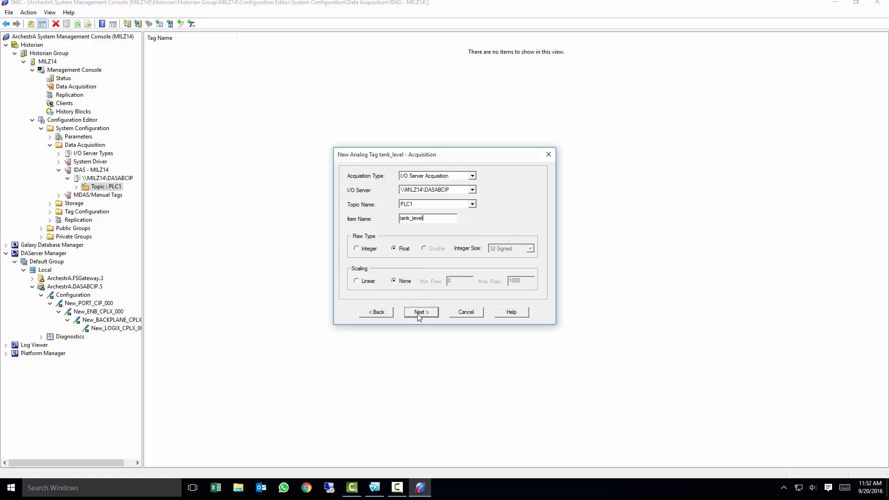
Keep the delta storage settings and finish creating the tank_level tag
click(420, 312)
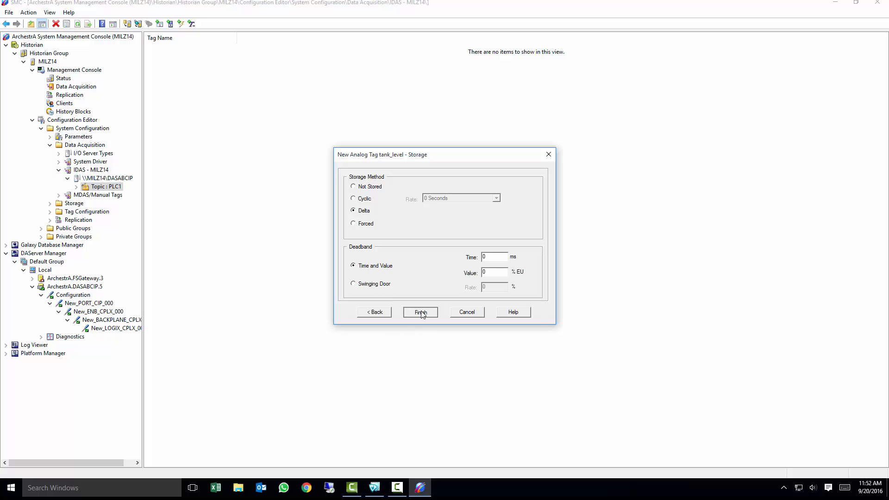
click(420, 313)
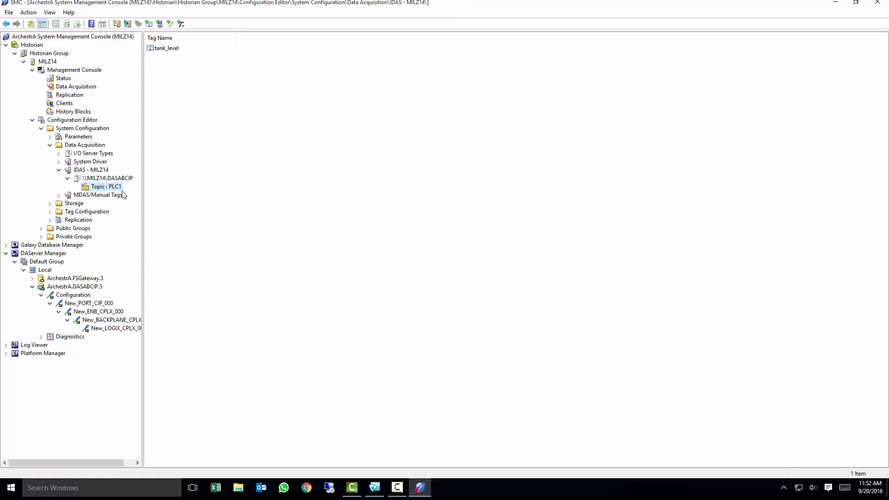
Start a new discrete tag on topic PLC1 named agitator
right_click(105, 186)
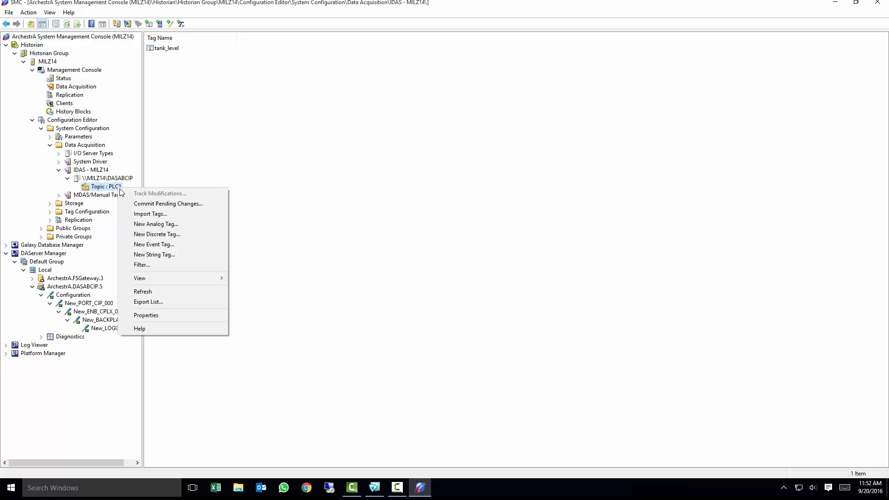
click(156, 234)
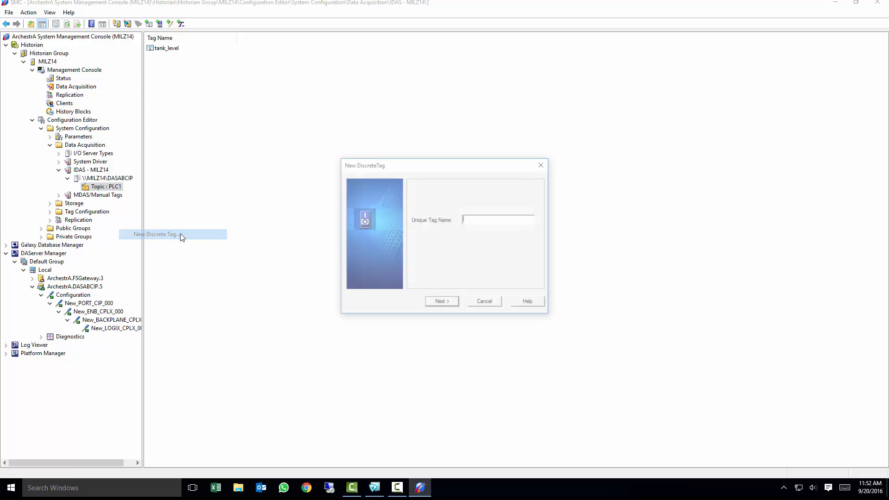
text(a)
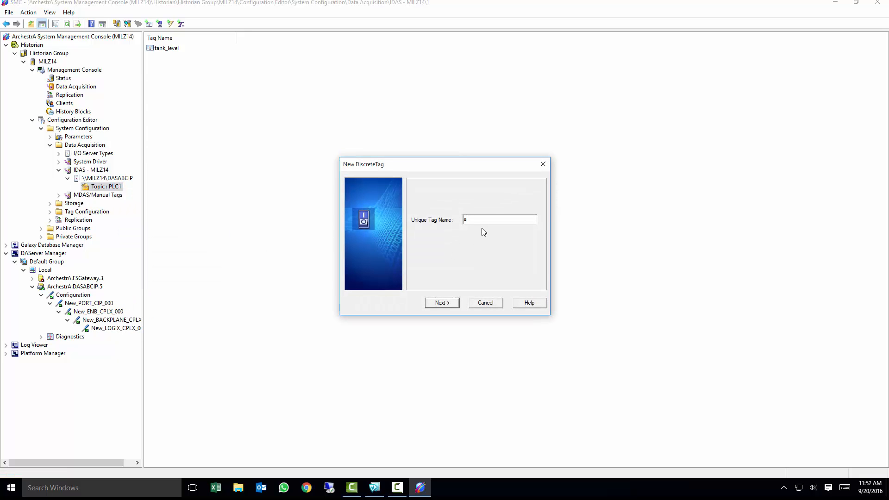
text(gitator)
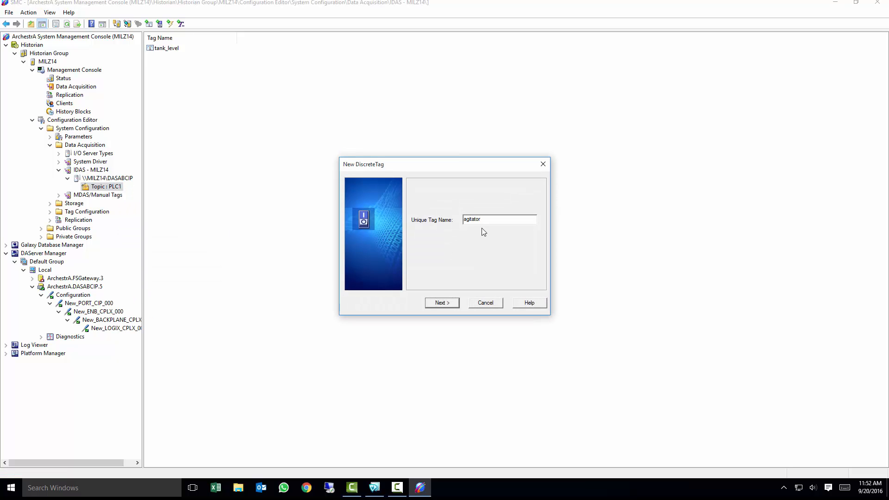
click(442, 303)
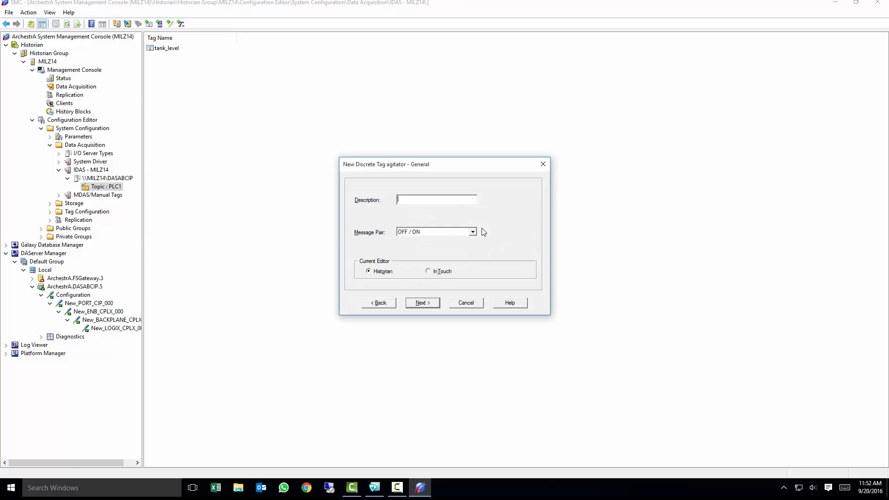
mouse_move(469, 215)
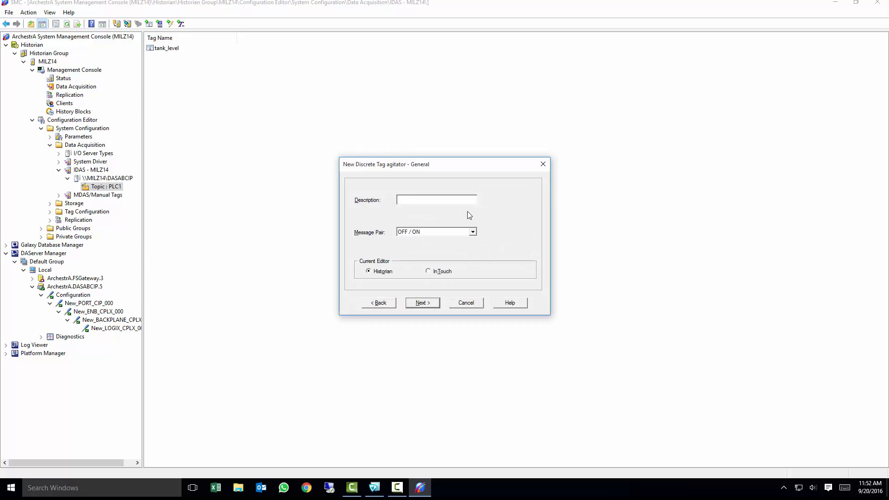
Enter the description 'monitors the on/off status of agitator'
text(monitors the val)
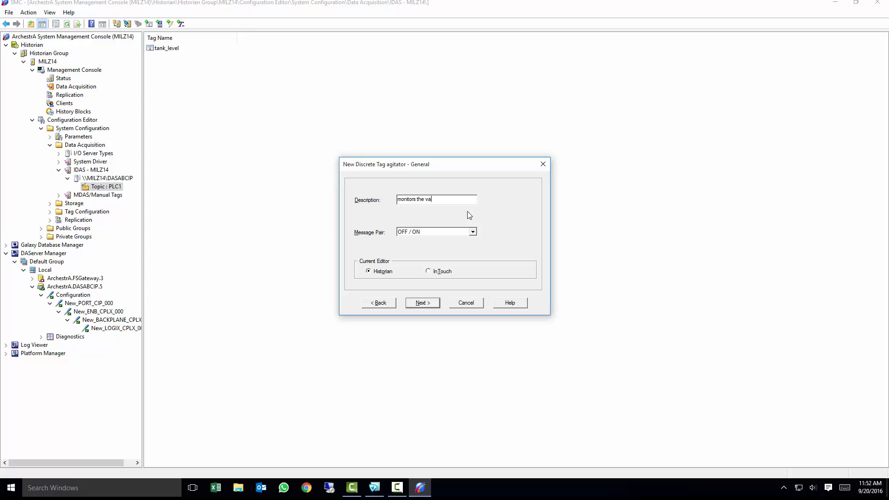
key(Backspace)
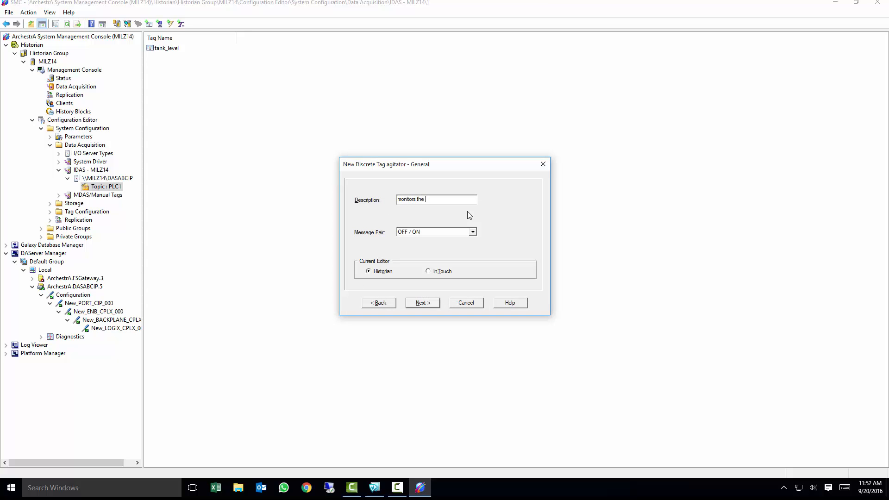
text(on/off)
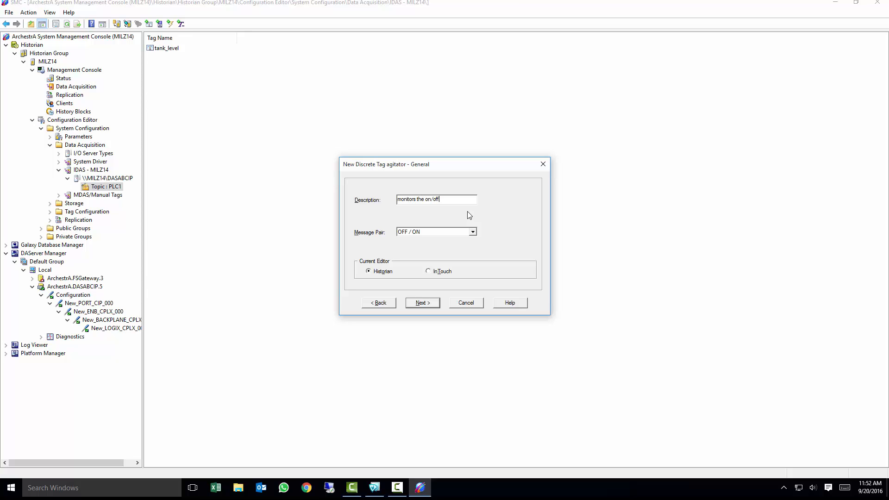
text(status of agitator)
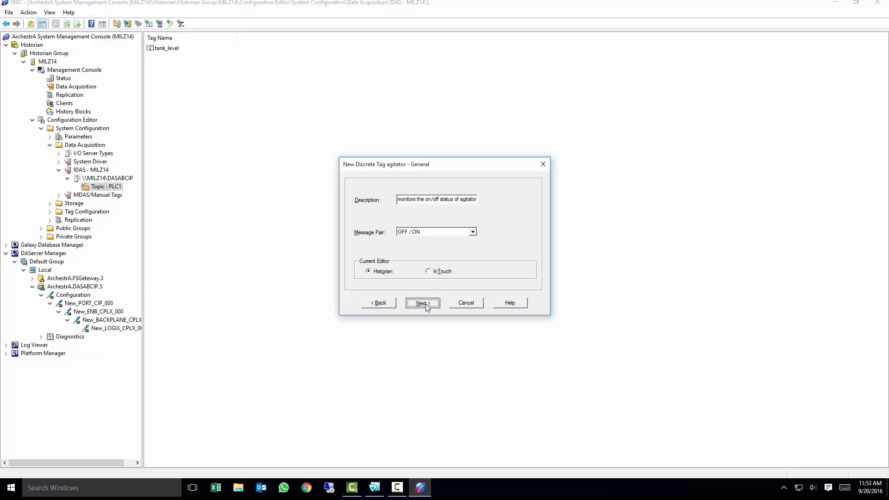
Set item name agitator, keep delta storage, and finish the agitator tag
click(423, 302)
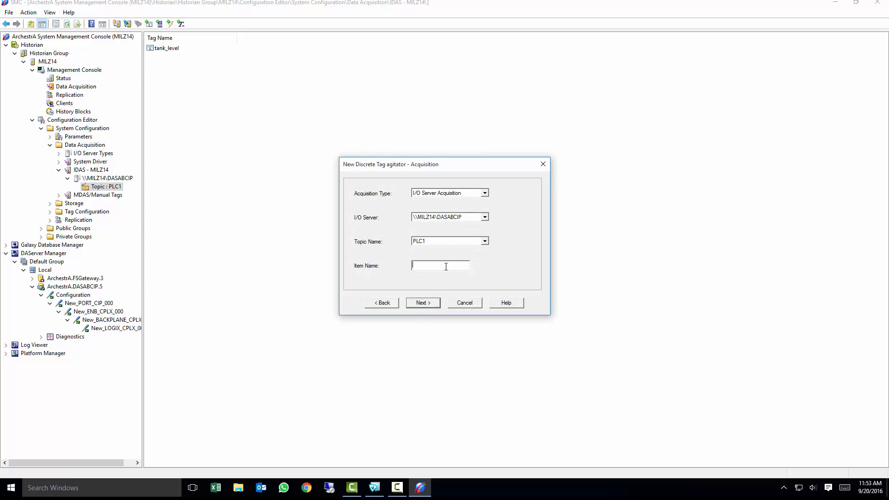
text(agitator)
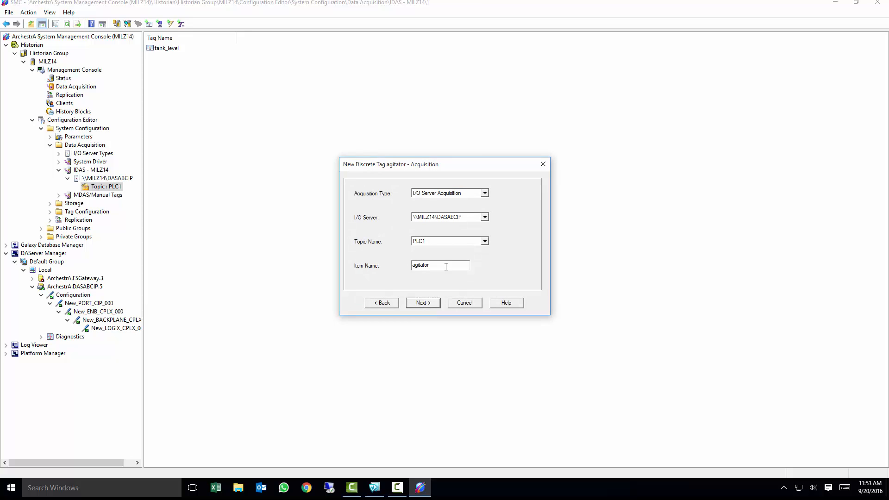
mouse_move(414, 298)
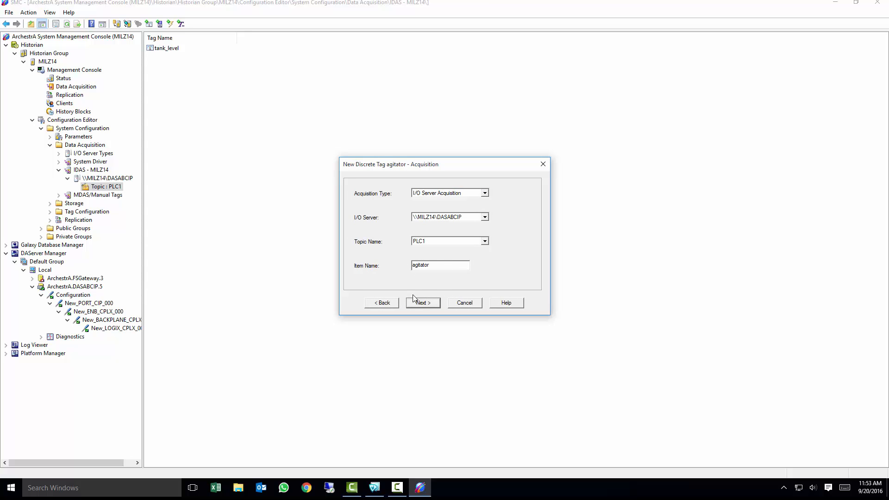
click(421, 303)
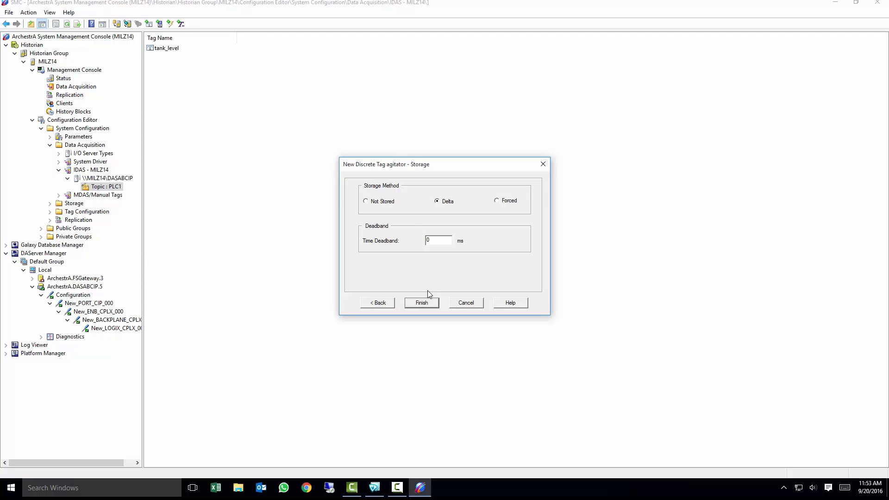
click(422, 302)
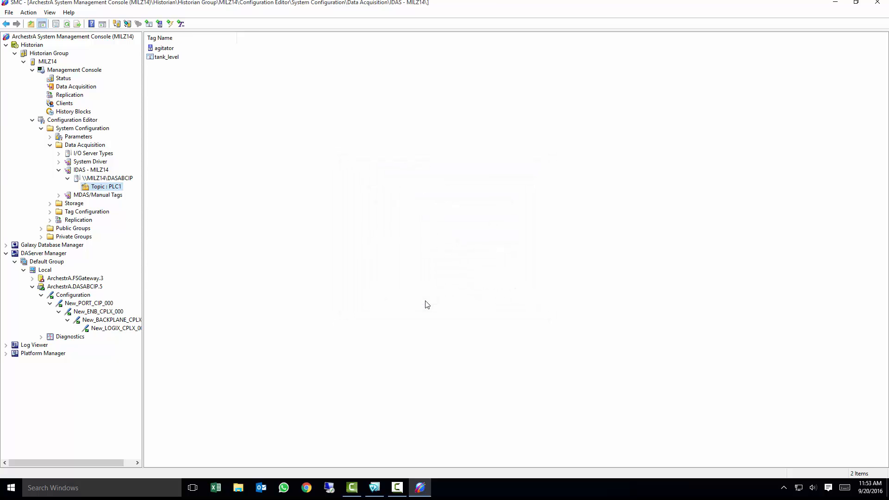
mouse_move(121, 205)
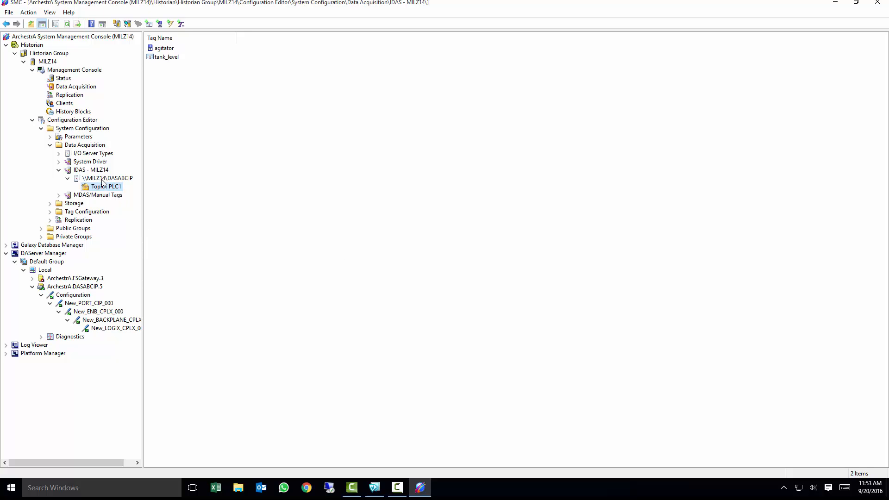
Start the Tag Importer Wizard on IDAS - MILZ14 and browse to add an InTouch node
right_click(91, 169)
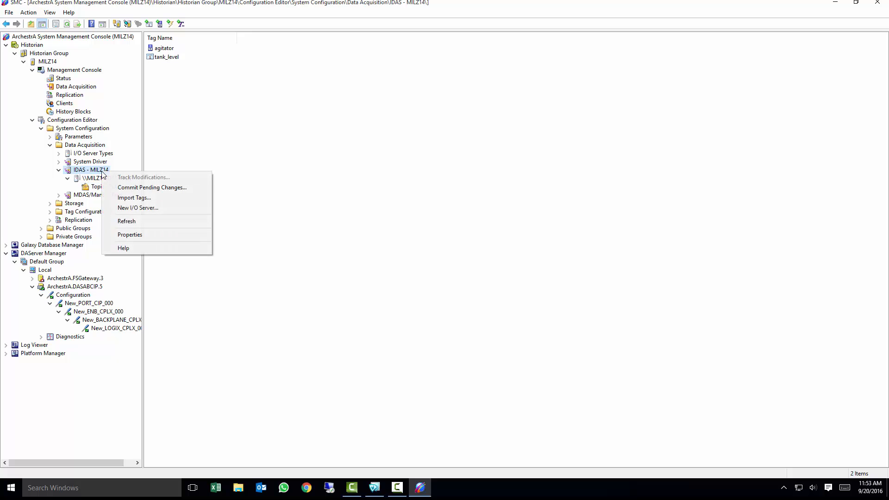
mouse_move(135, 198)
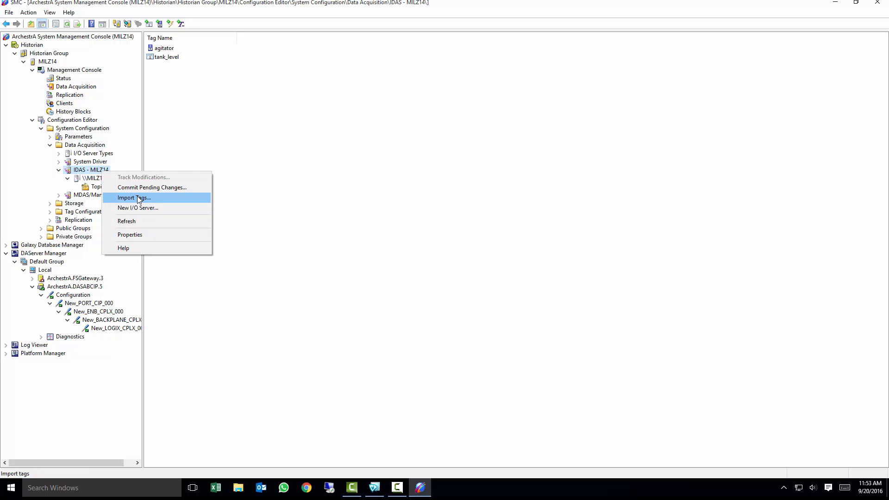
click(133, 197)
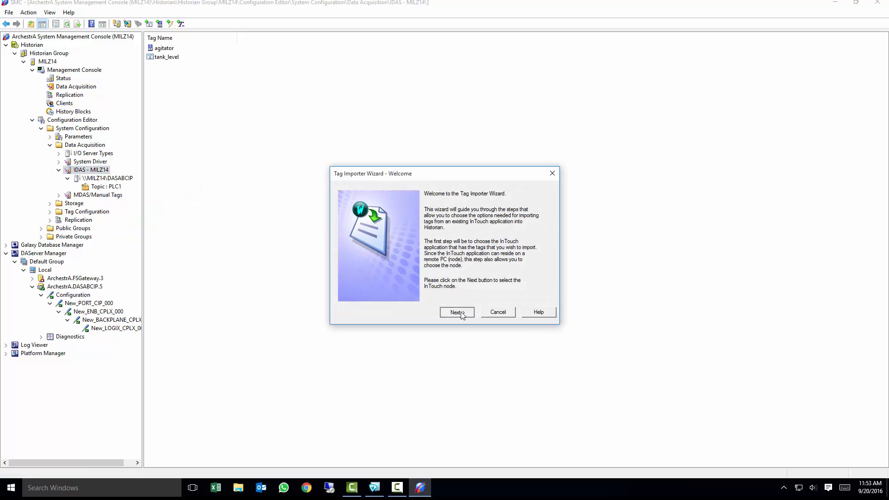
click(457, 311)
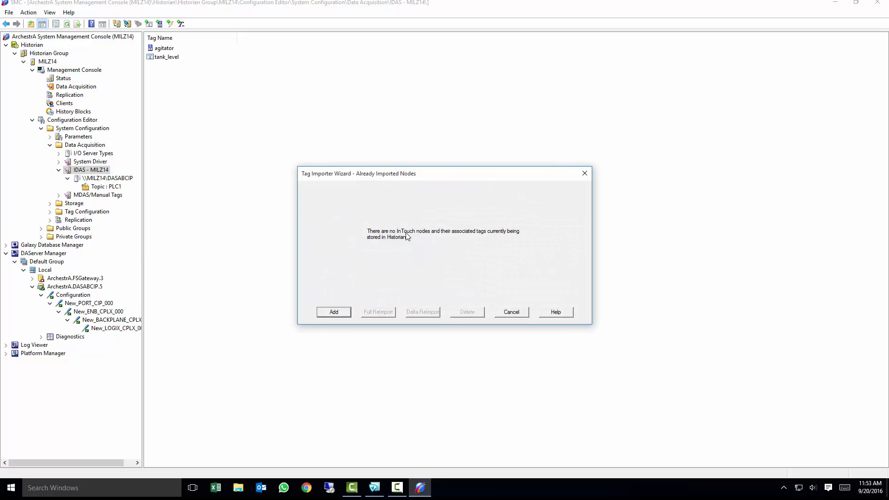
click(333, 312)
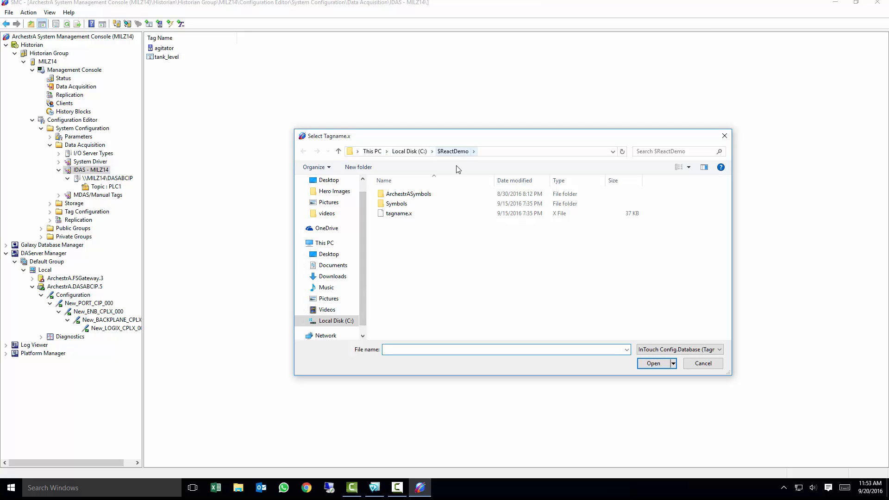
Select the tagname.x InTouch tag database and confirm the MILZ14 machine name and path
click(399, 213)
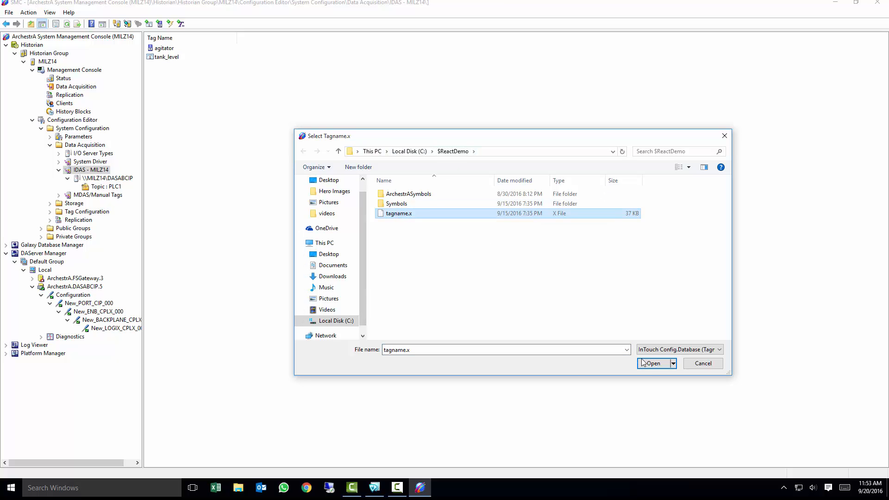
click(653, 363)
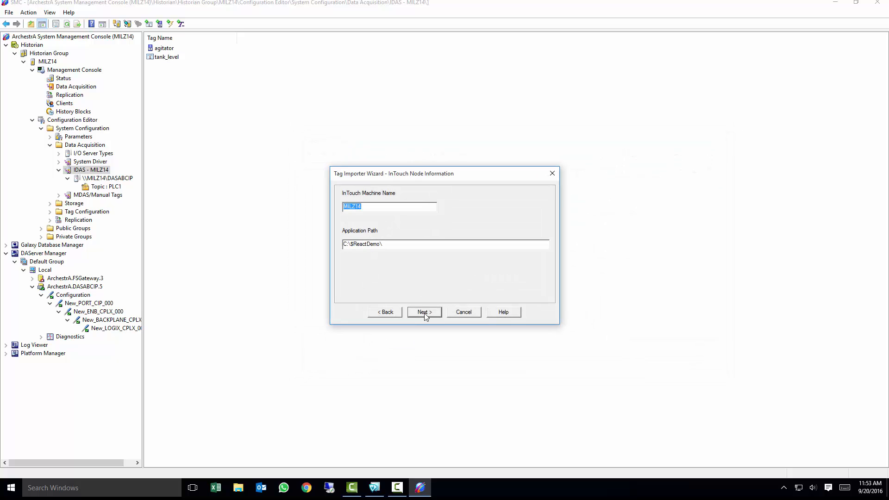
click(423, 311)
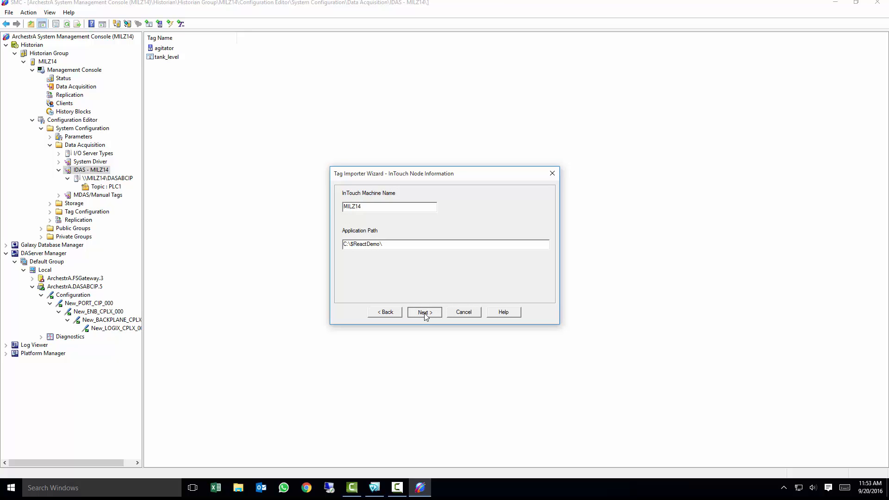
Keep default duplicate and uniqueness options, import Plant I/O tags, and accept the 62-tag summary
click(424, 311)
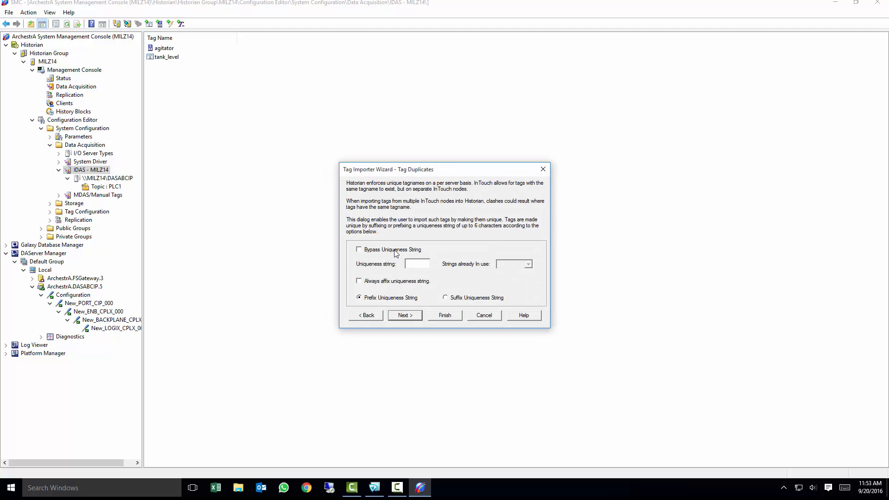
click(359, 249)
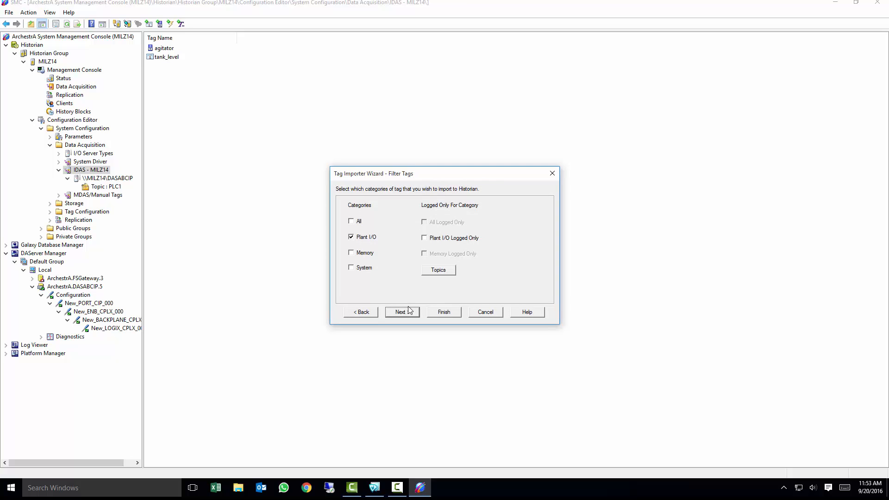
click(351, 222)
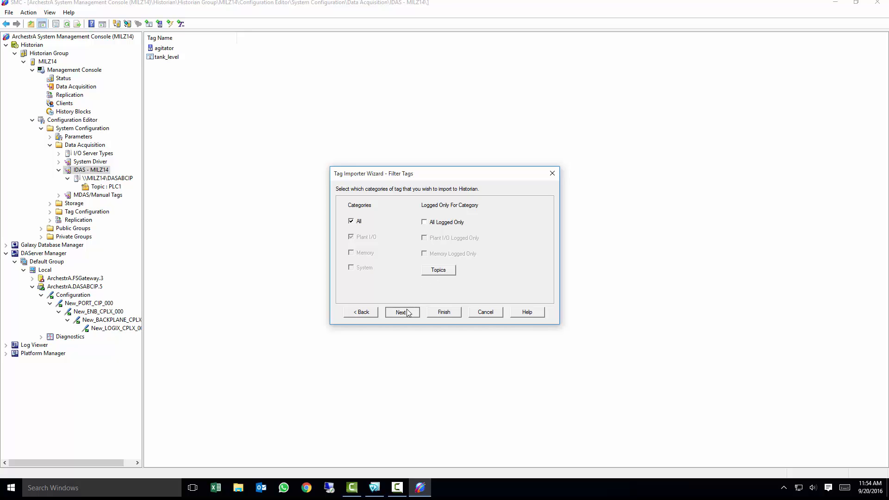
click(402, 311)
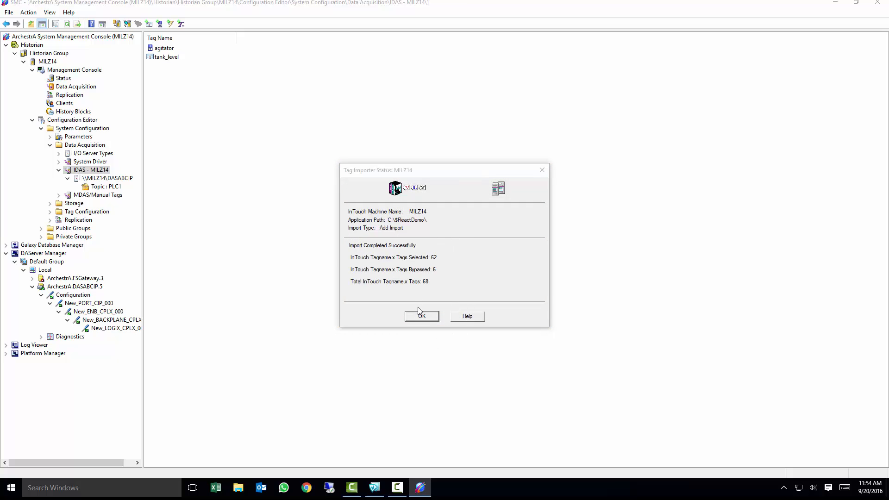
click(421, 316)
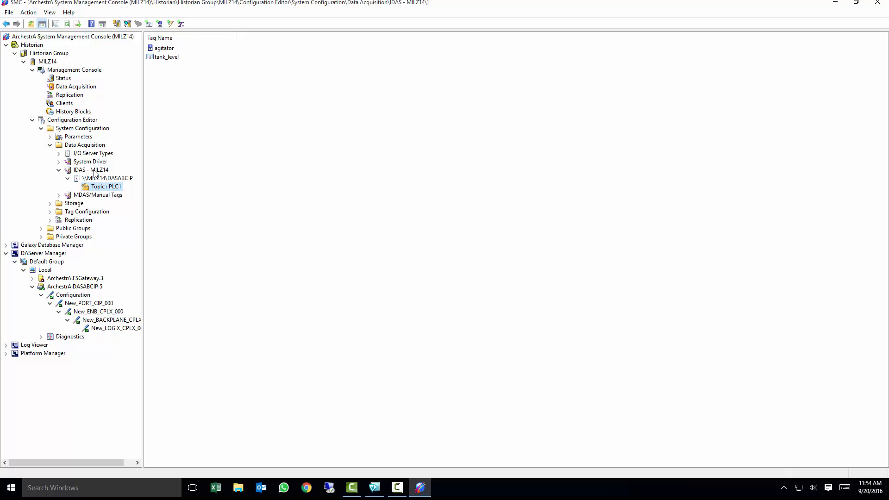
Review the 70 pending changes on IDAS - MILZ14, then commit them and confirm
right_click(90, 170)
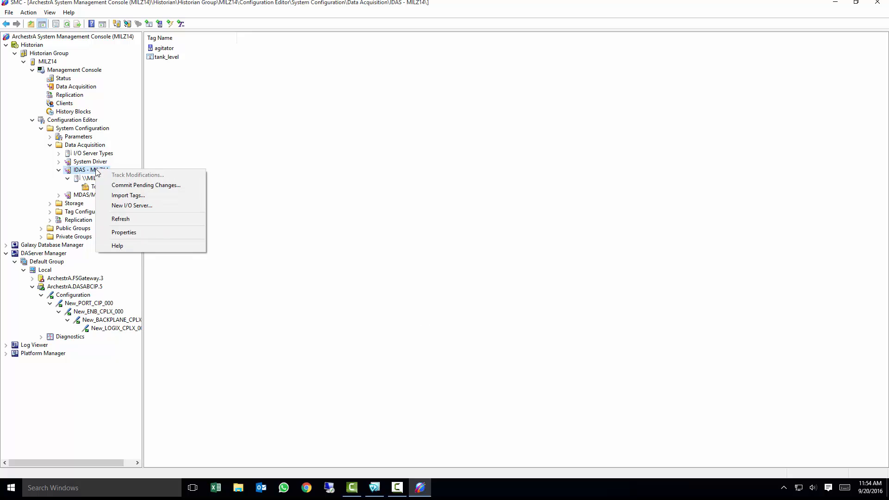
mouse_move(146, 186)
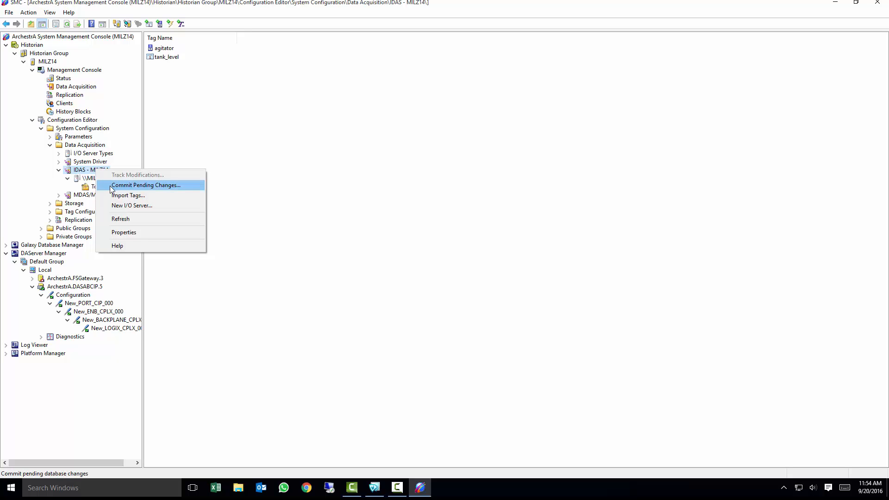
click(146, 185)
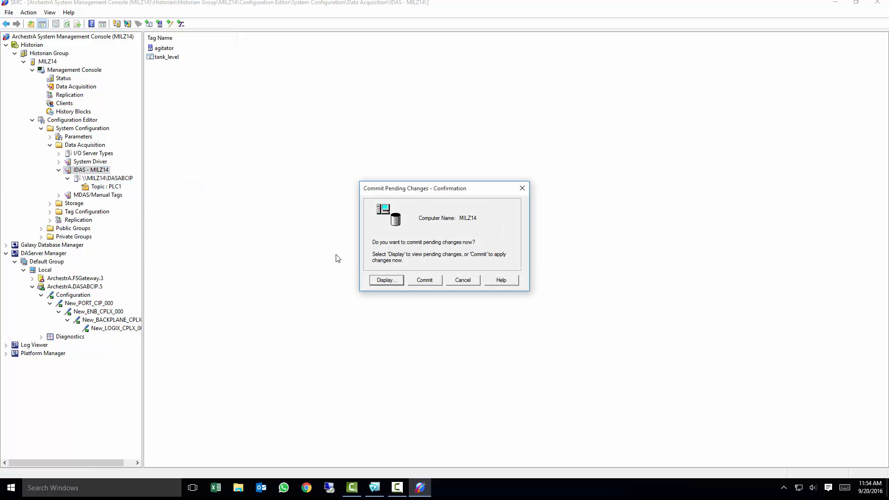
click(386, 279)
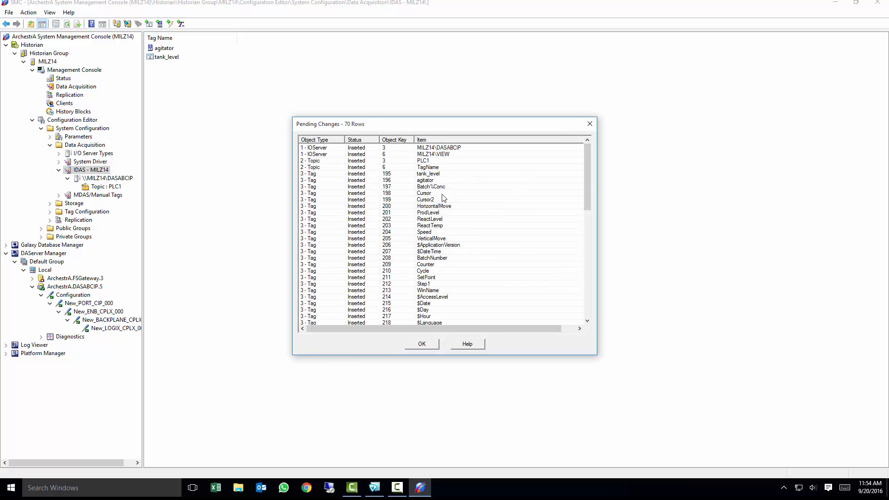
scroll(down, 3)
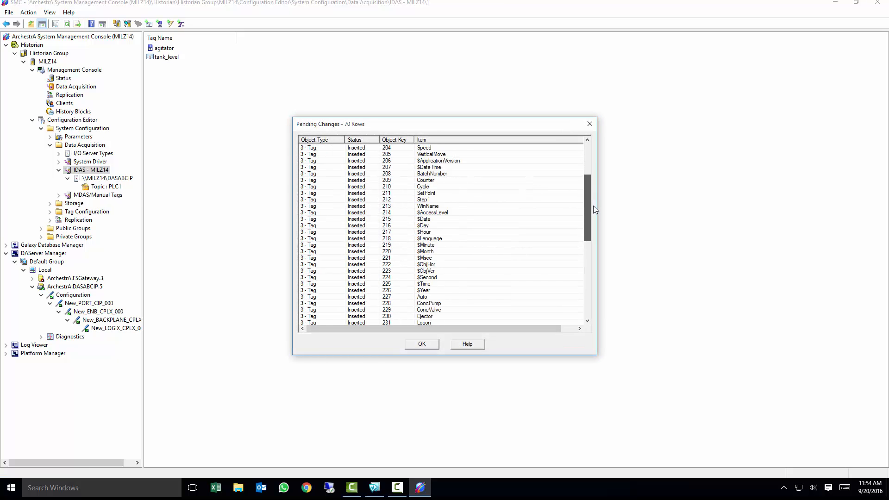
scroll(down, 3)
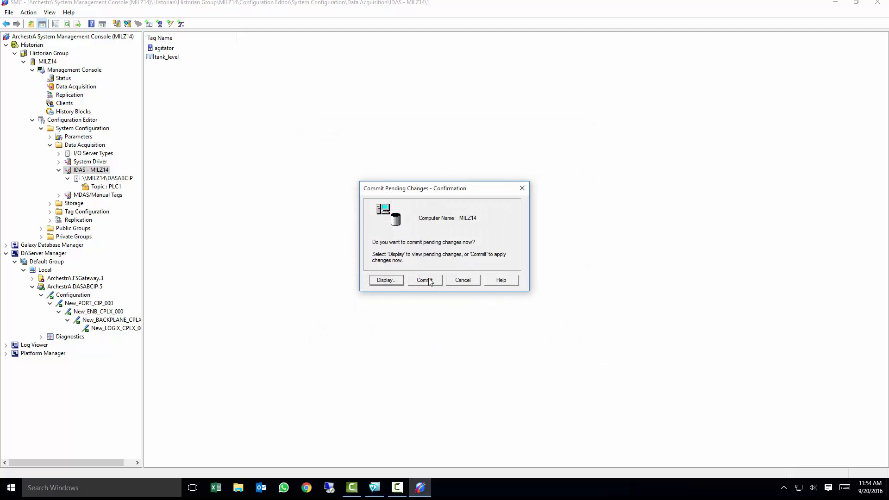
click(424, 280)
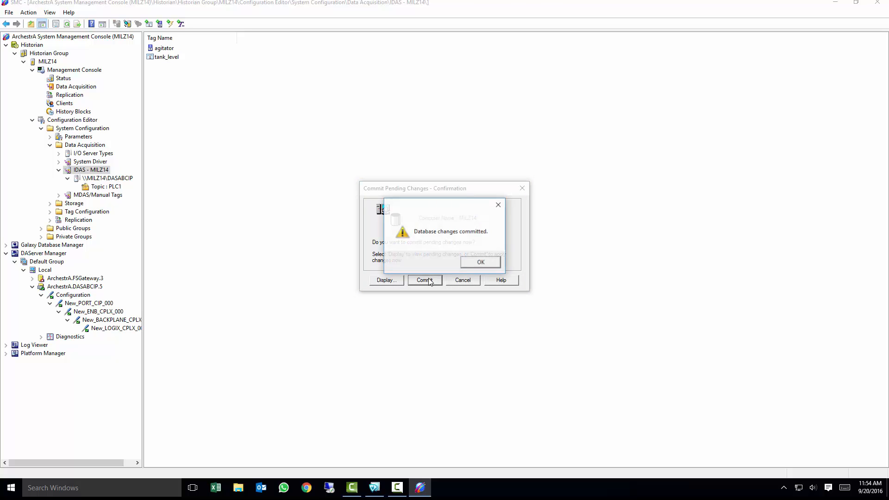
click(480, 262)
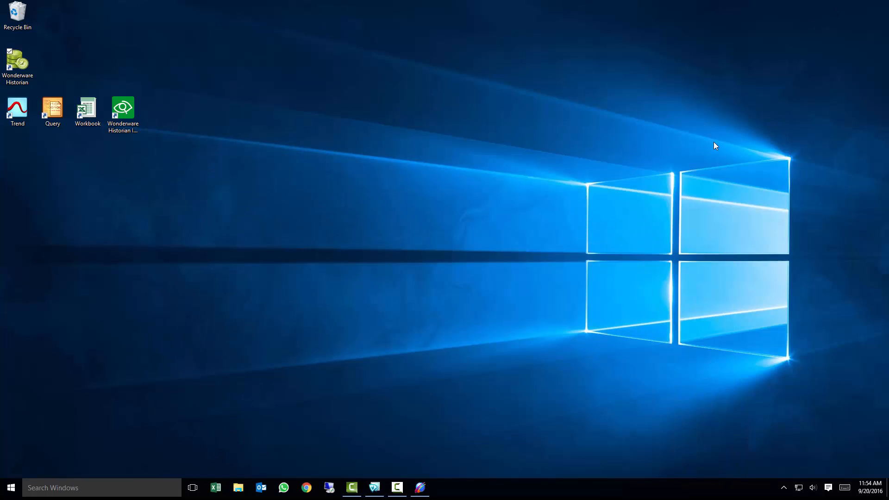
Launch Trend and browse MILZ14 > Public Groups > All Analog Tags down to tank_level
click(17, 108)
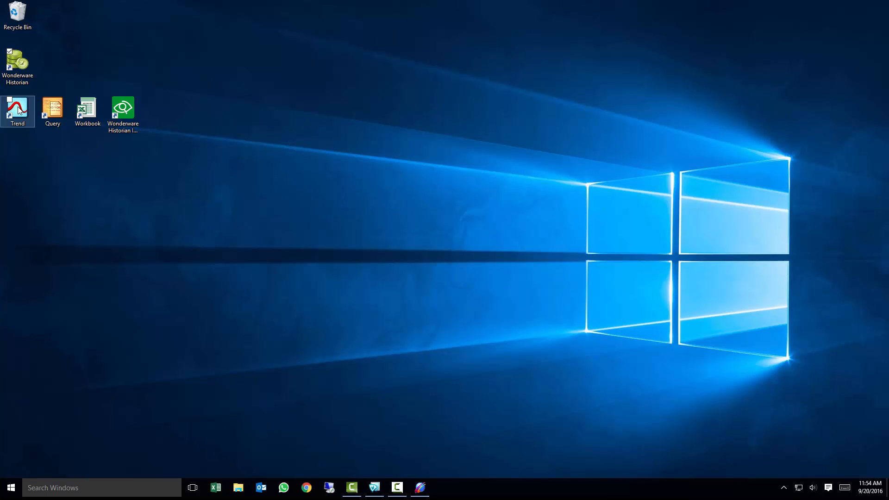
double_click(17, 111)
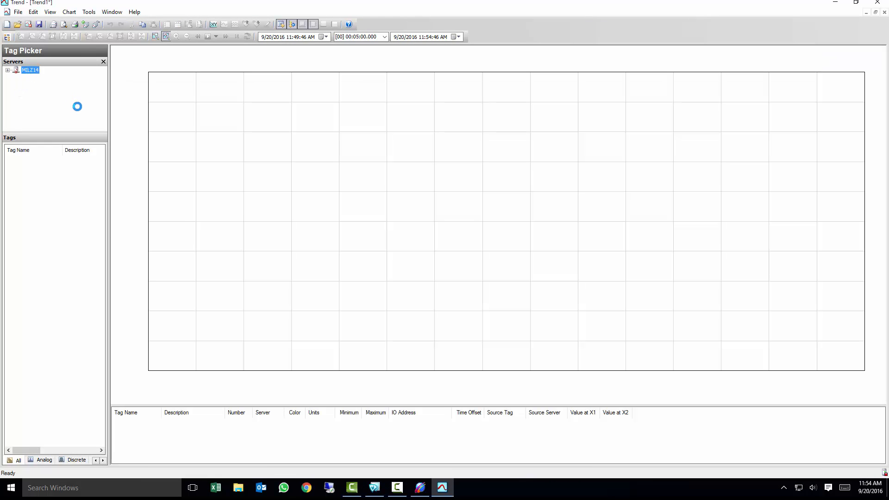
click(30, 69)
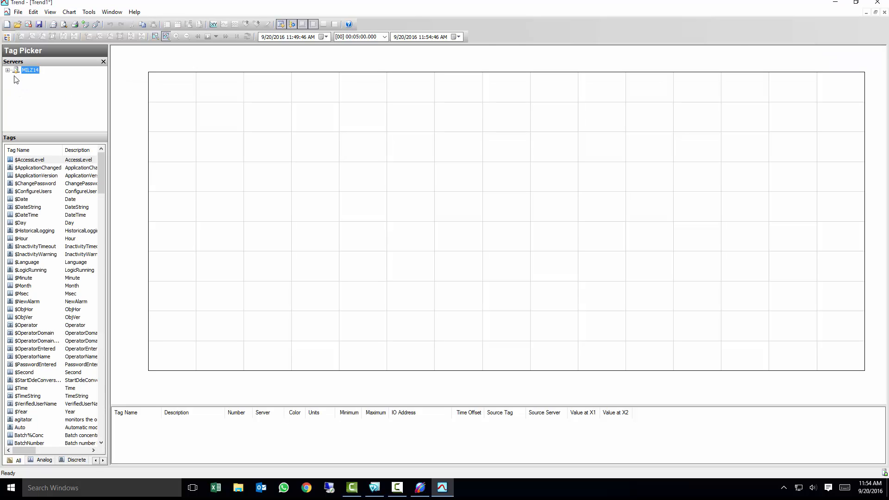
click(8, 69)
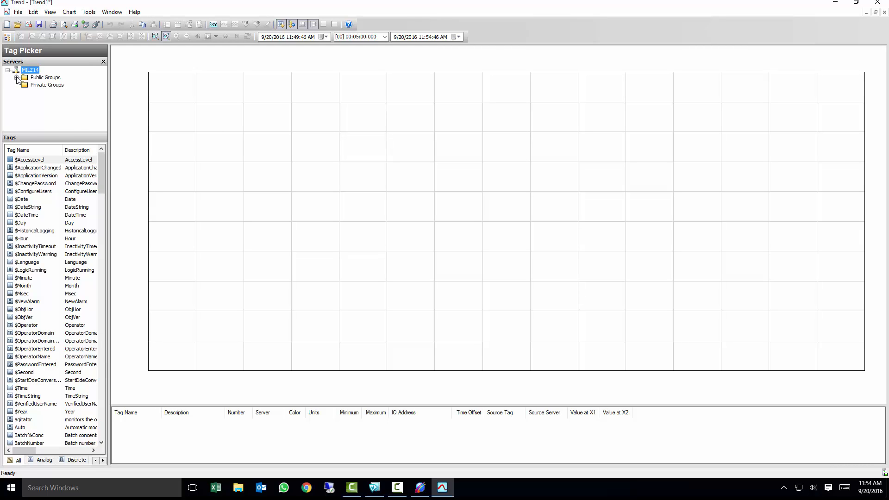
click(18, 78)
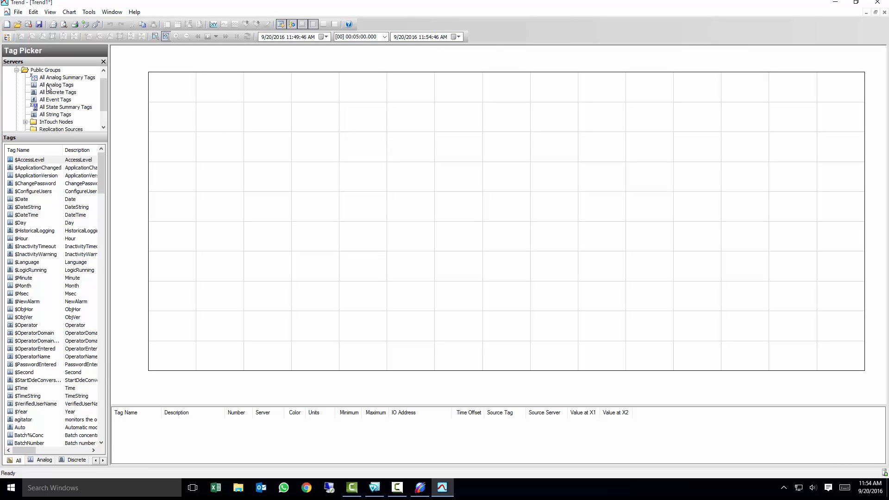
click(57, 85)
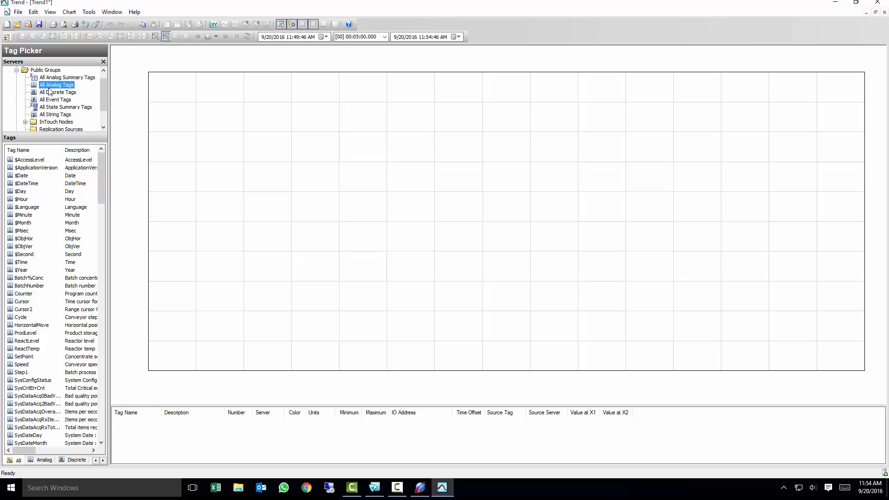
mouse_move(29, 300)
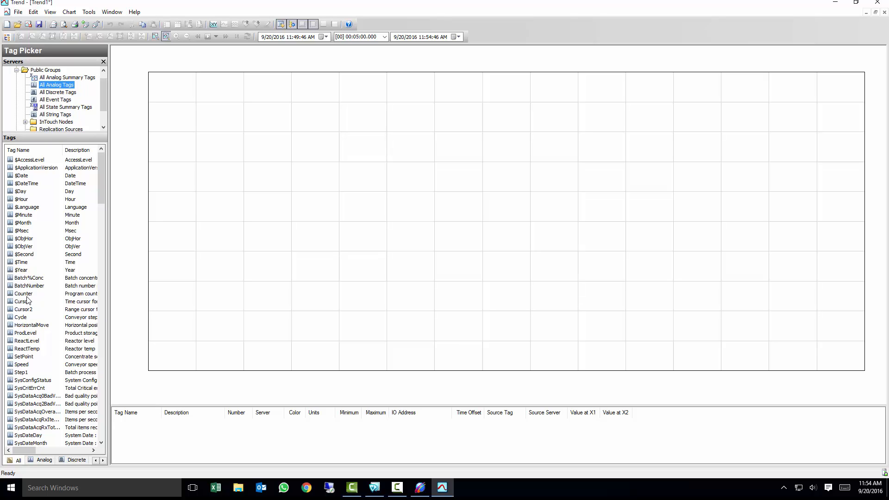
click(28, 285)
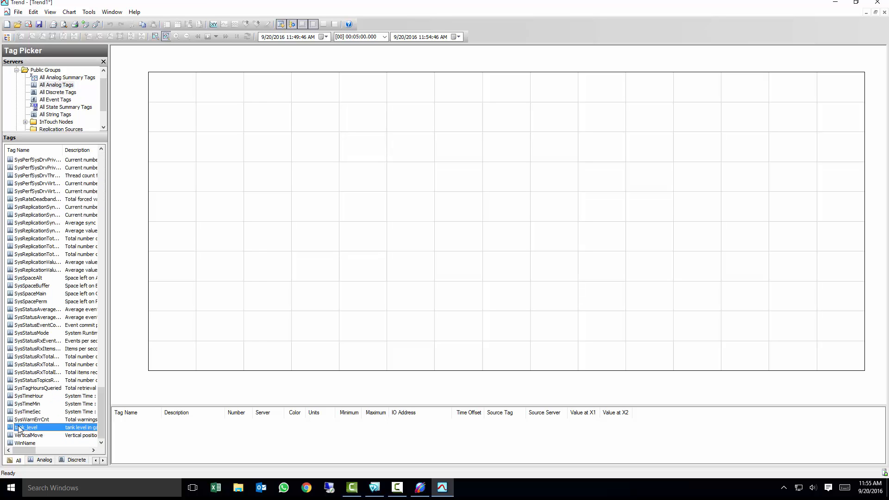
Add analog tank_level and discrete agitator from MILZ14 to the trend chart
double_click(26, 427)
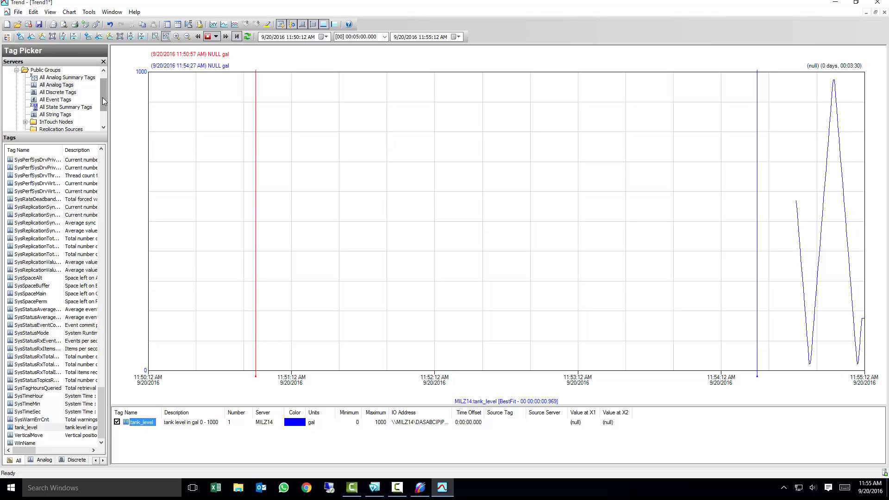
click(58, 91)
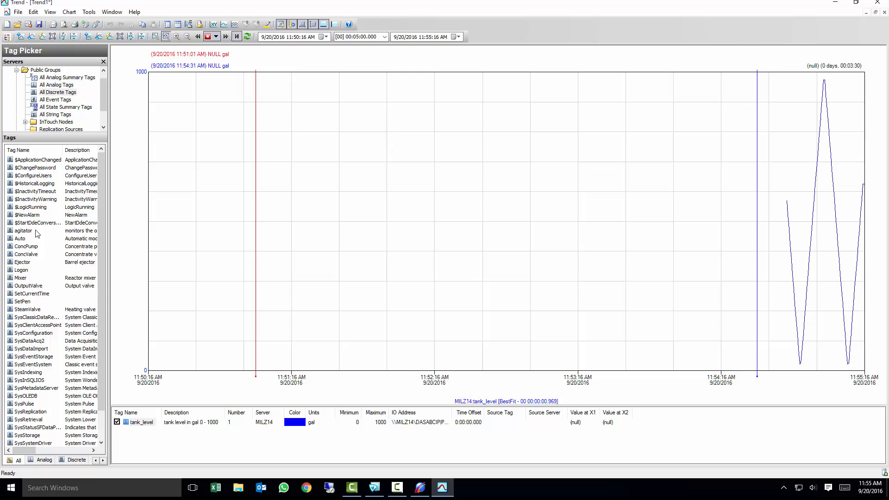
double_click(22, 231)
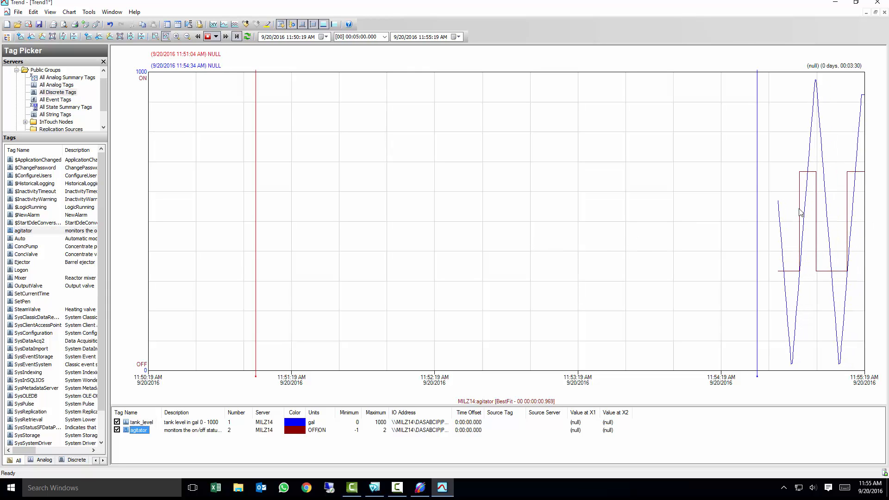
mouse_move(234, 25)
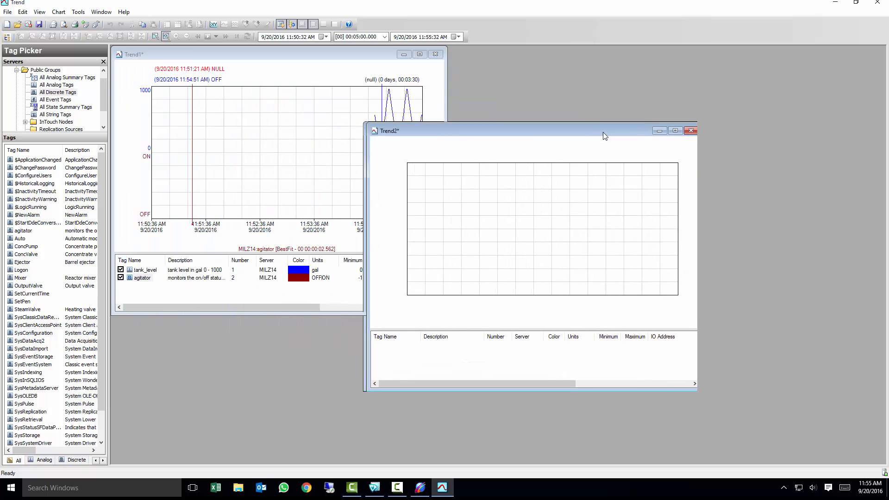
Add OutputValve, ProdLevel, ReactLevel and ReactTemp from InTouch Nodes > MILZ14 to Trend2
click(56, 121)
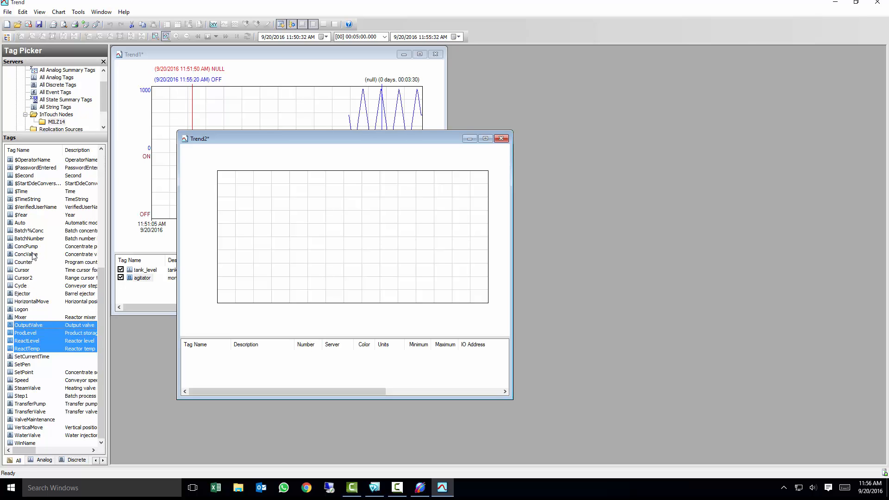
click(26, 246)
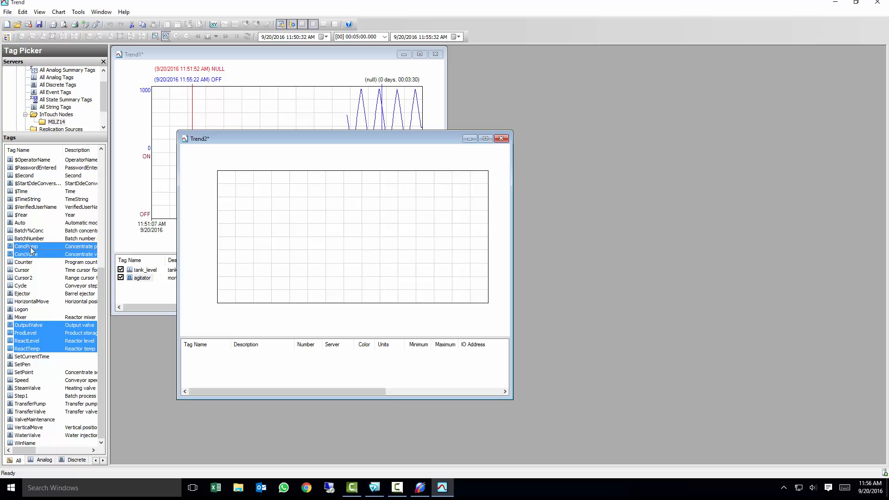
click(22, 293)
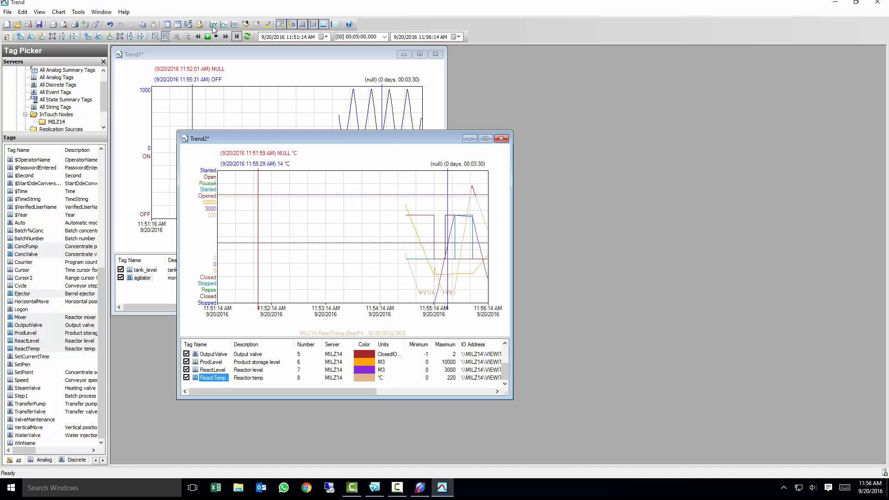
click(211, 36)
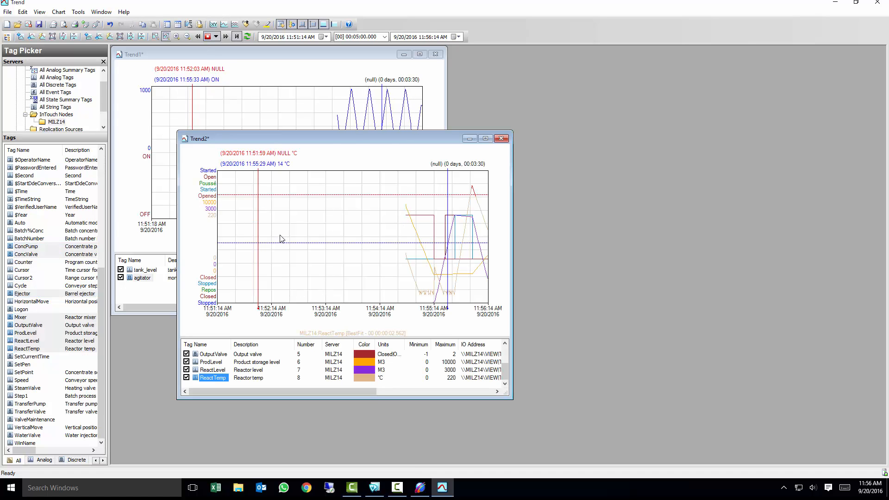